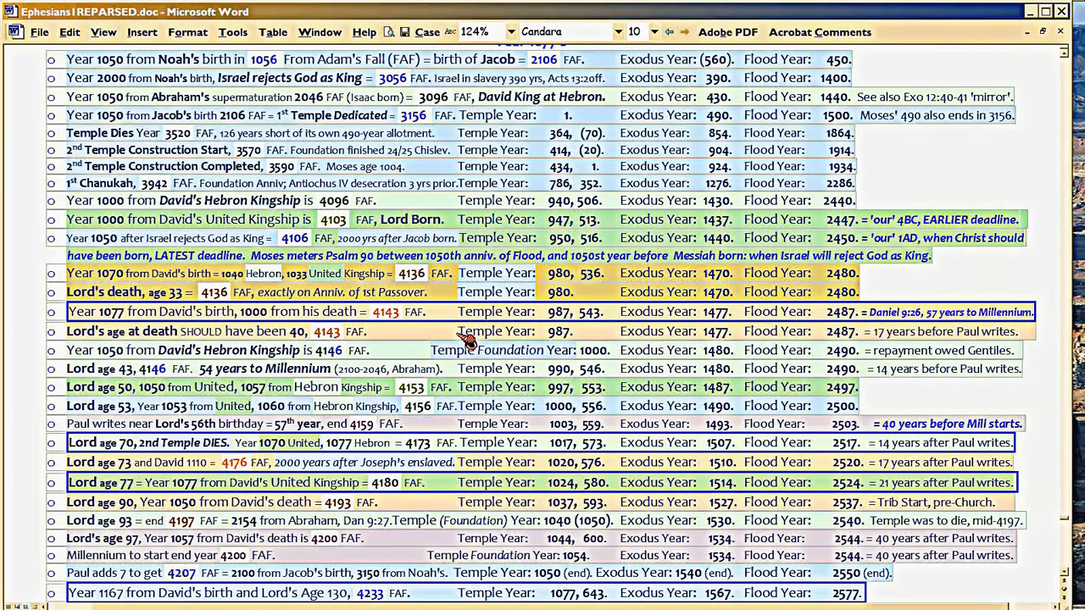
{"action": "mouse_move", "coordinate": [517, 331]}
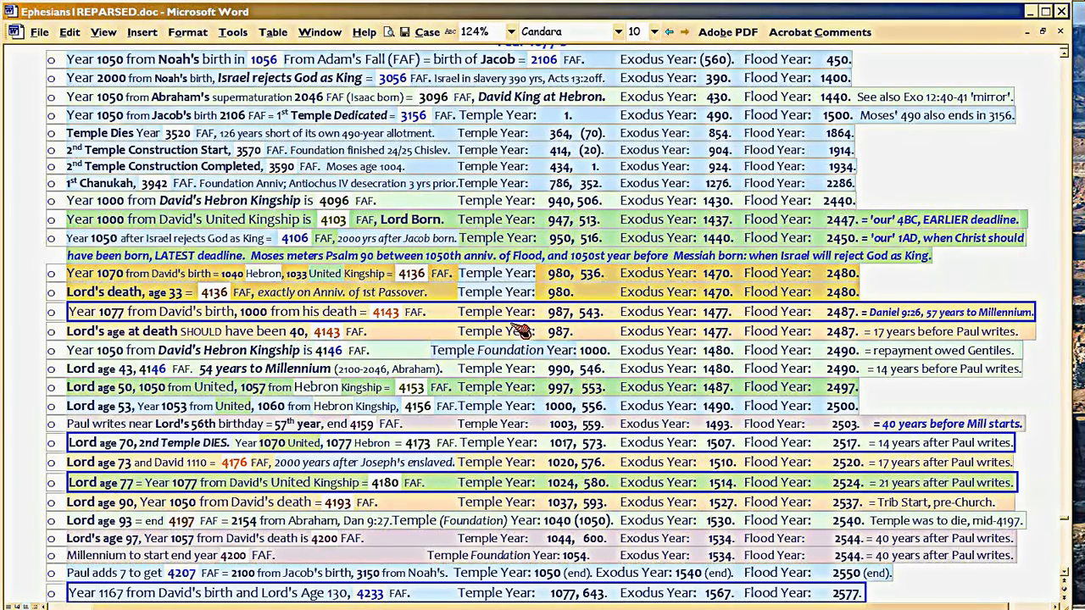
{"action": "mouse_move", "coordinate": [424, 224]}
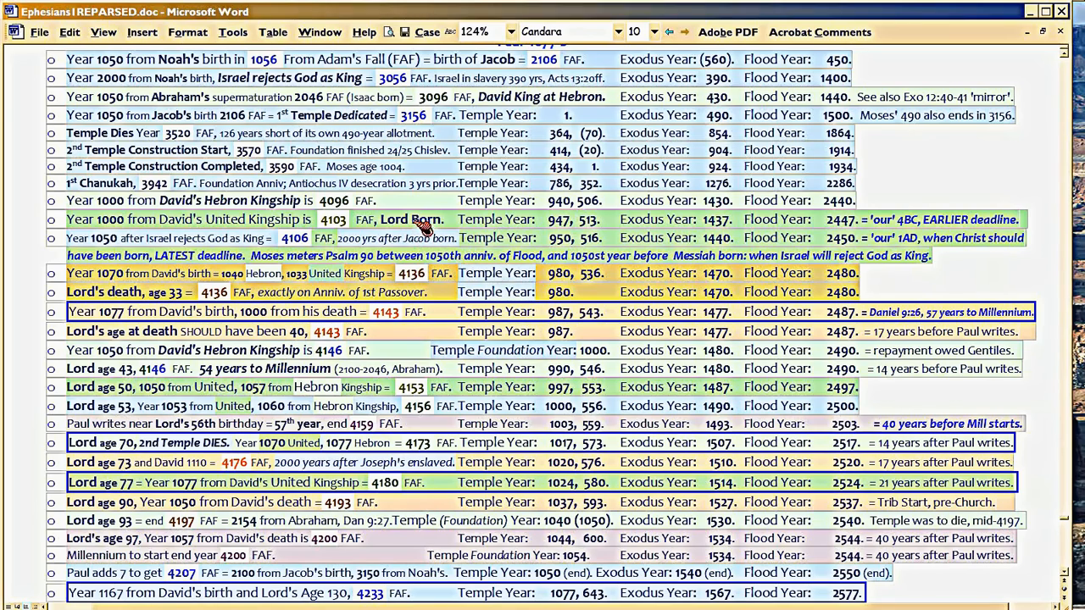
{"action": "mouse_move", "coordinate": [390, 209]}
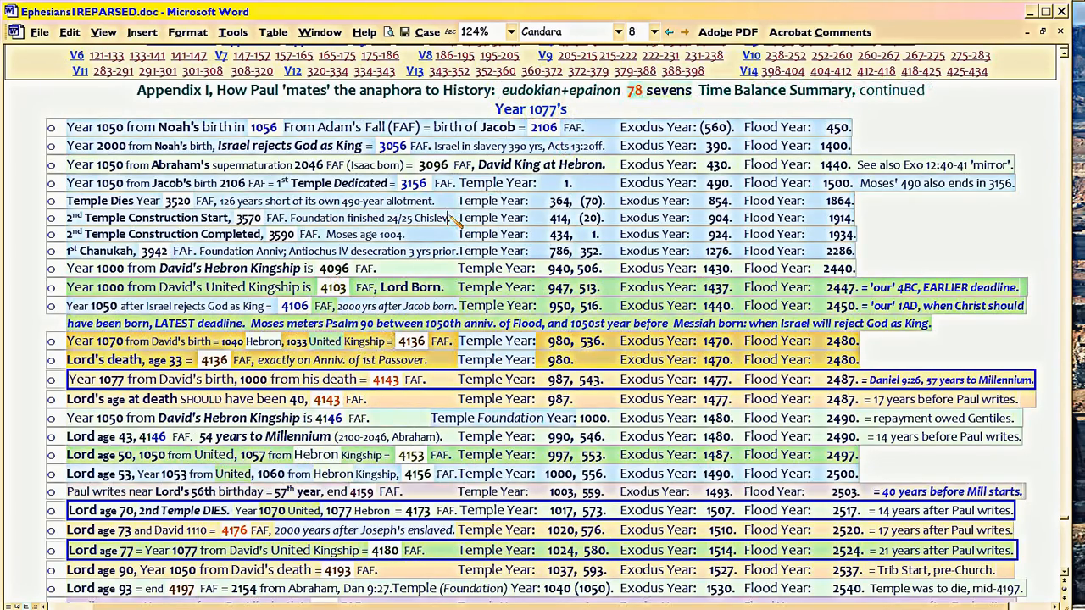
Step: Scroll the timeline table down until its rows through Year 1167 are in view
{"action": "scroll", "scroll_direction": "down", "scroll_amount": 3}
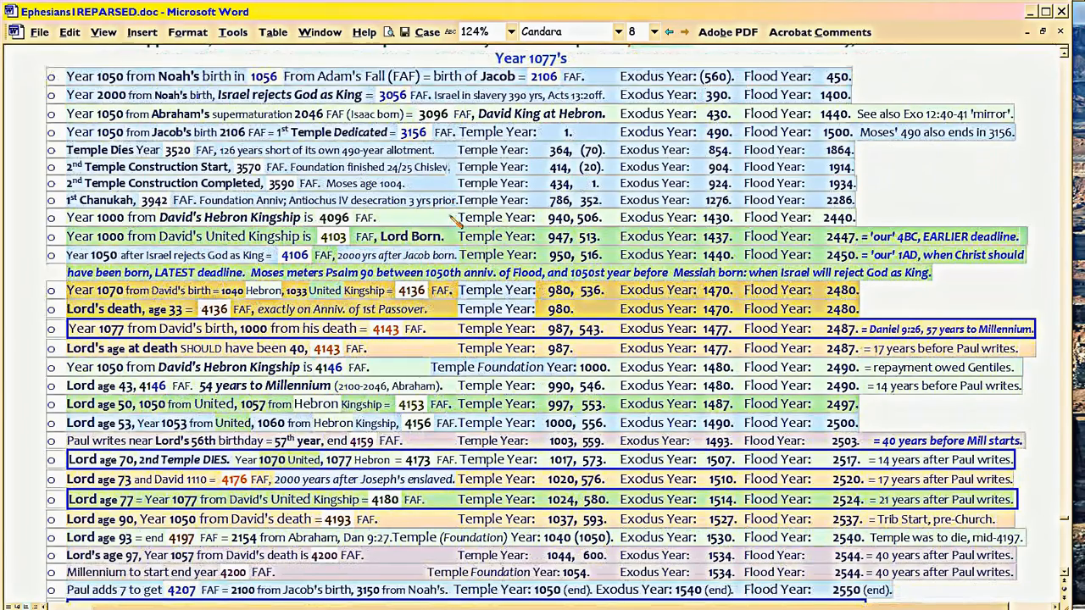
{"action": "scroll", "scroll_direction": "down", "scroll_amount": 3}
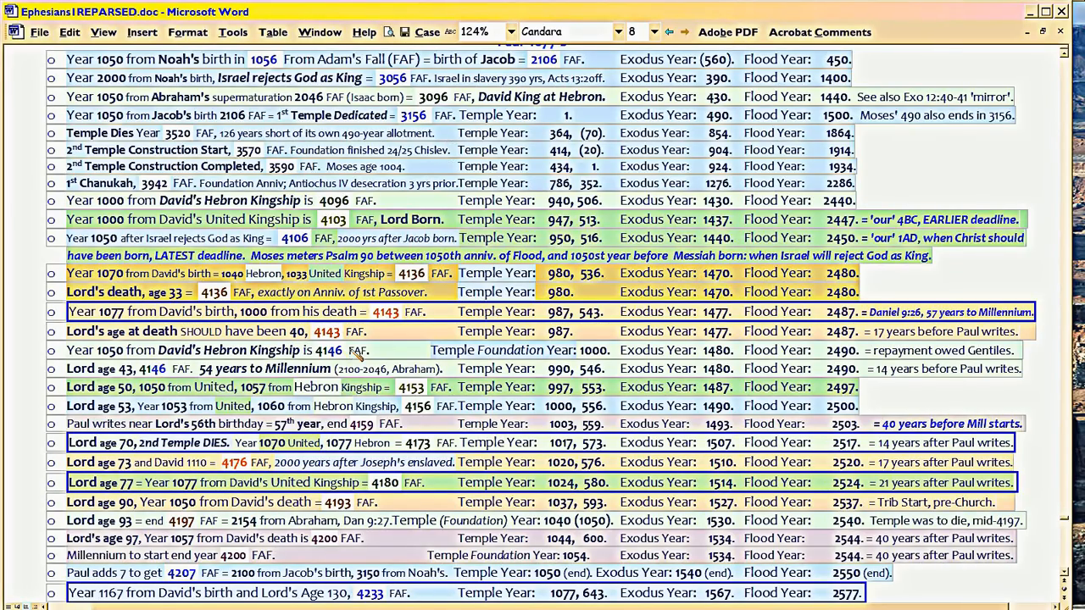
{"action": "left_click", "coordinate": [634, 31]}
{"action": "type", "text": "10"}
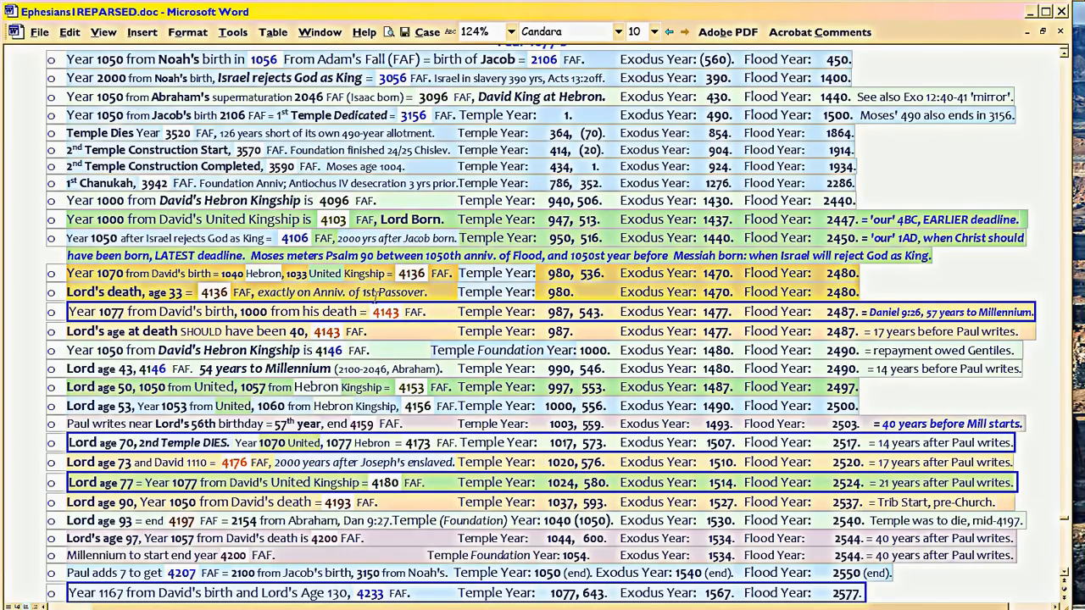
{"action": "left_click", "coordinate": [631, 31]}
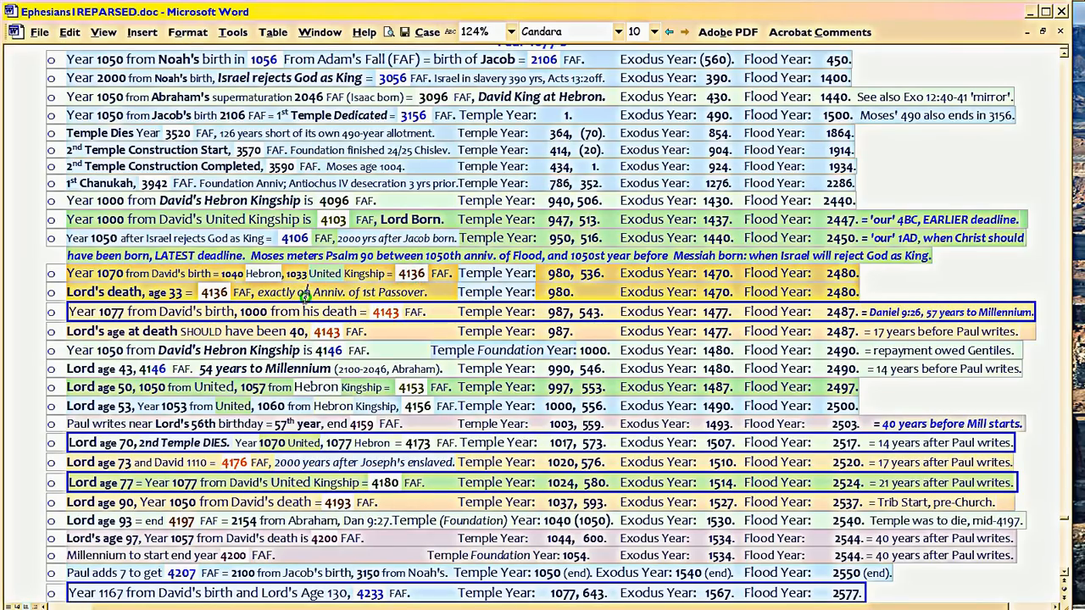
{"action": "left_click", "coordinate": [644, 31]}
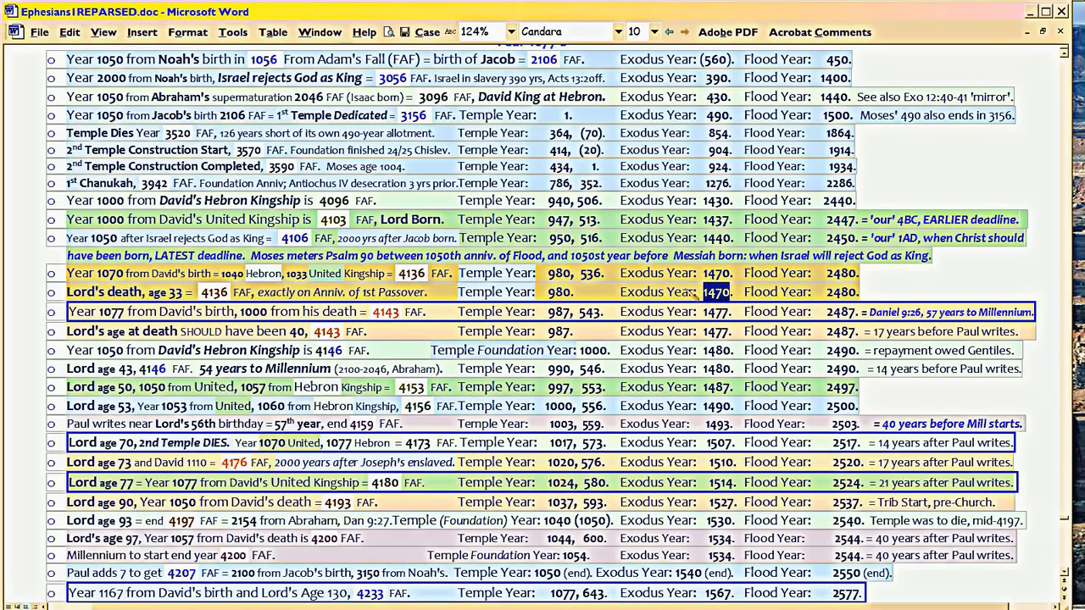
{"action": "mouse_move", "coordinate": [692, 295]}
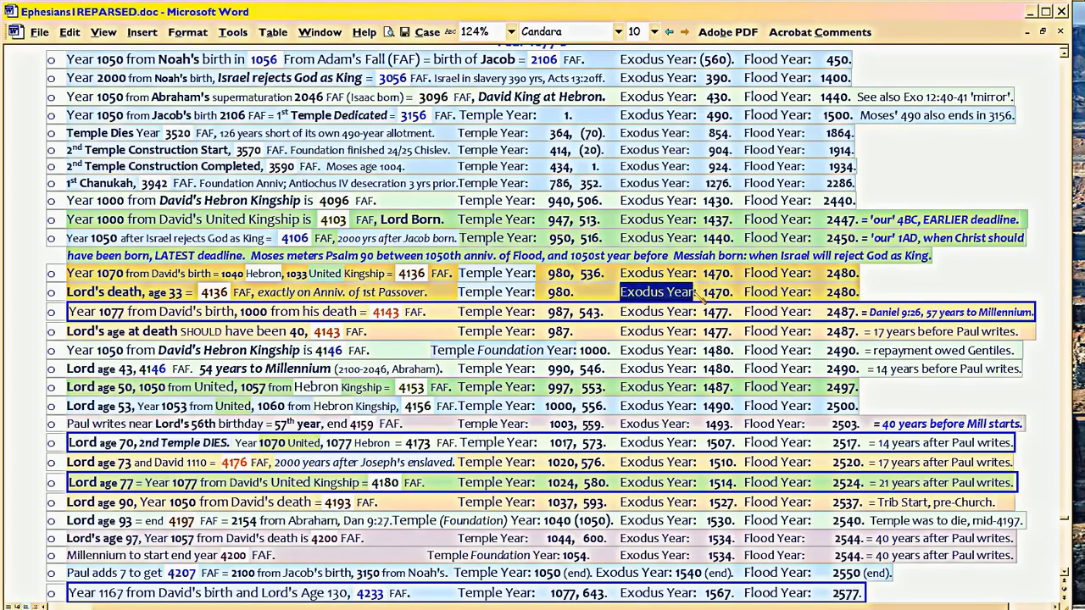
{"action": "mouse_move", "coordinate": [694, 295]}
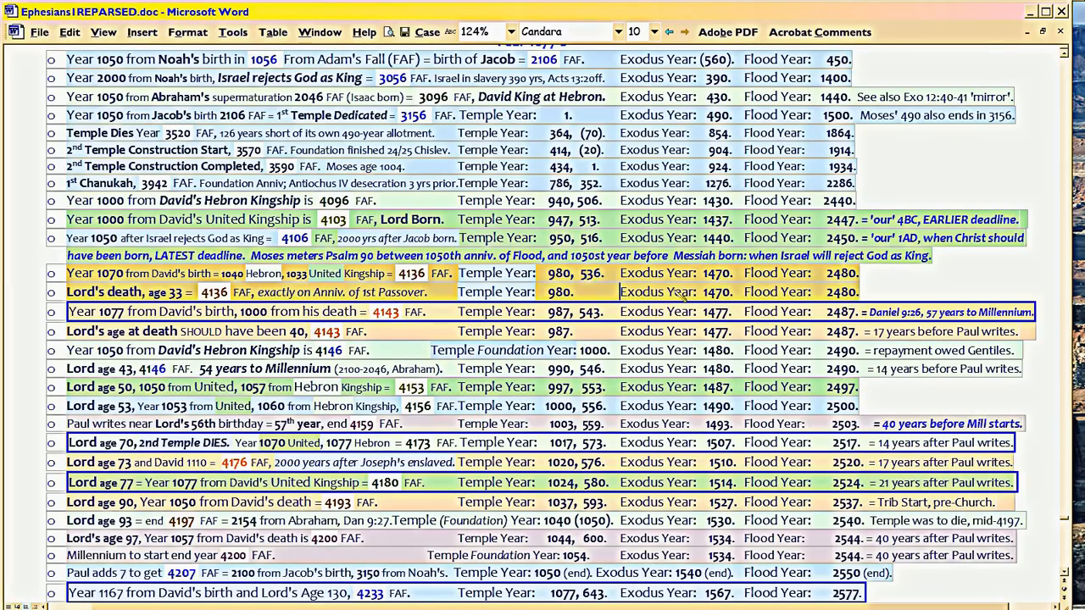
{"action": "mouse_move", "coordinate": [369, 312]}
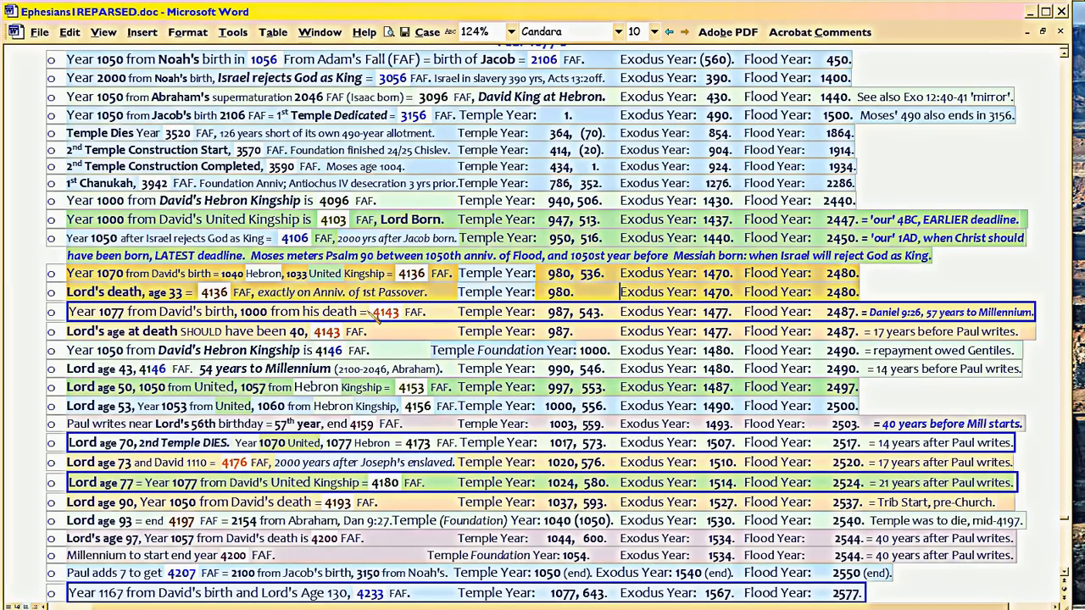
{"action": "mouse_move", "coordinate": [376, 369]}
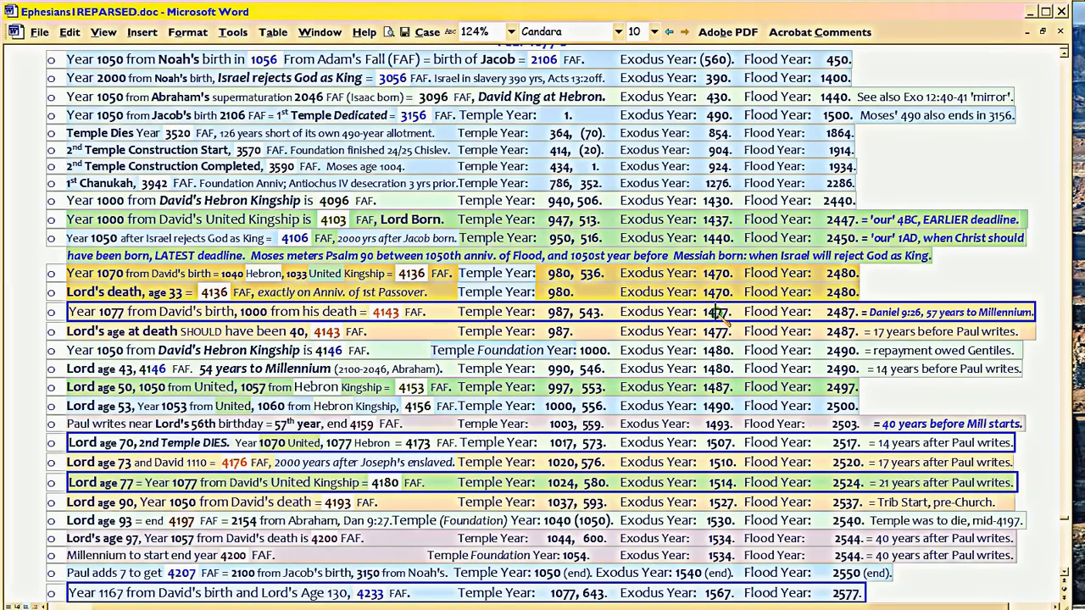
{"action": "mouse_move", "coordinate": [602, 397]}
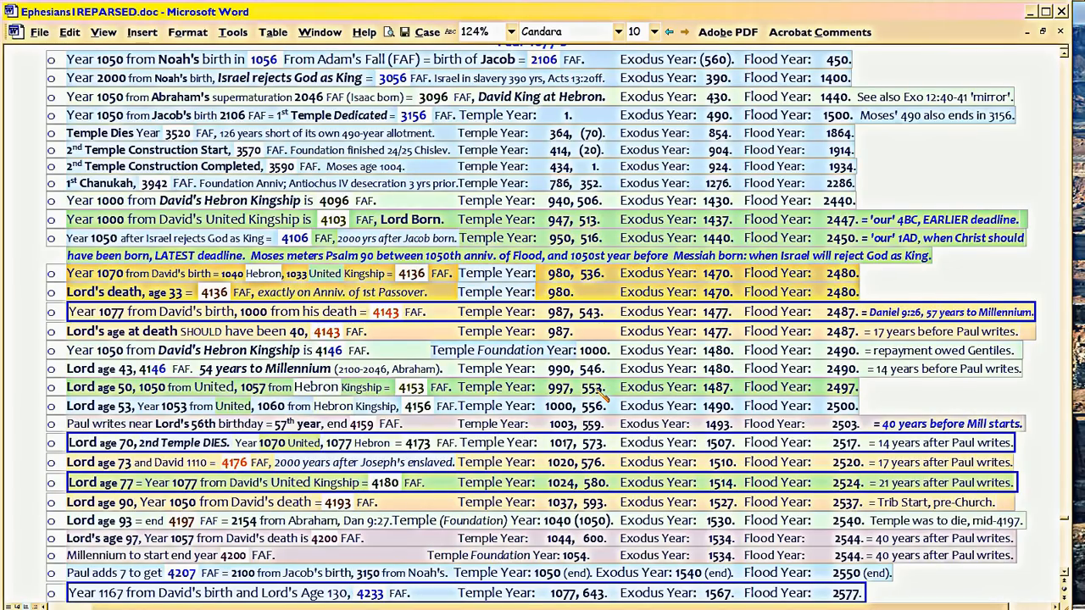
{"action": "left_click", "coordinate": [715, 312]}
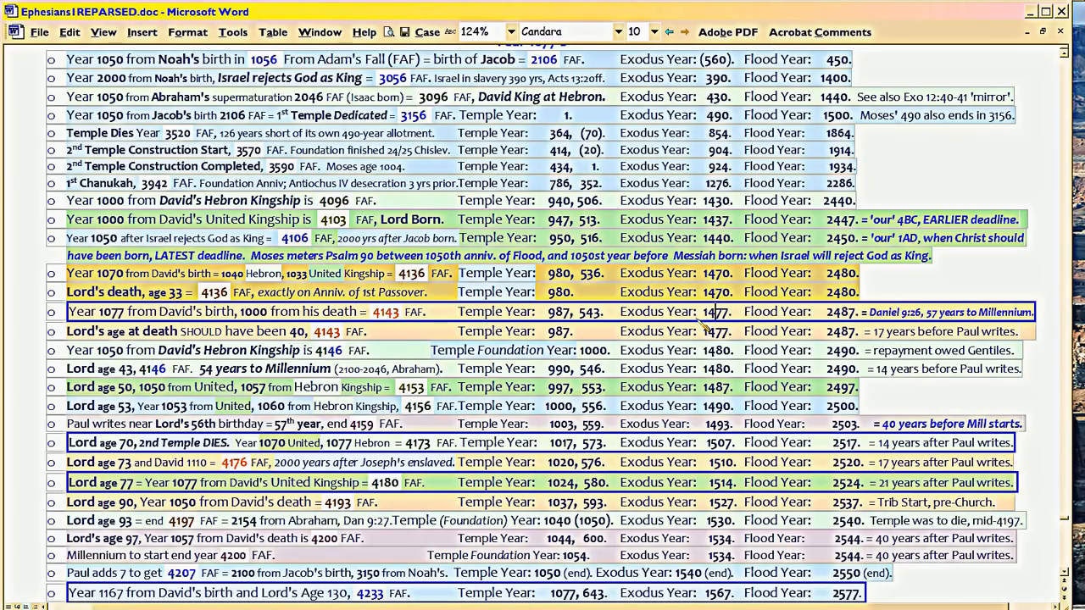
{"action": "mouse_move", "coordinate": [627, 351]}
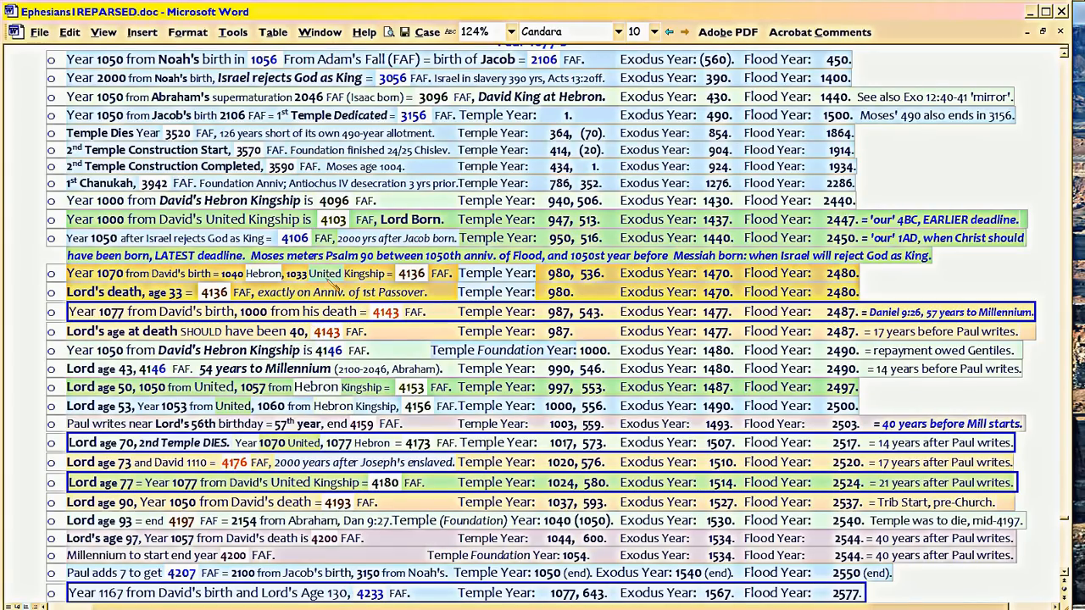
{"action": "mouse_move", "coordinate": [703, 309]}
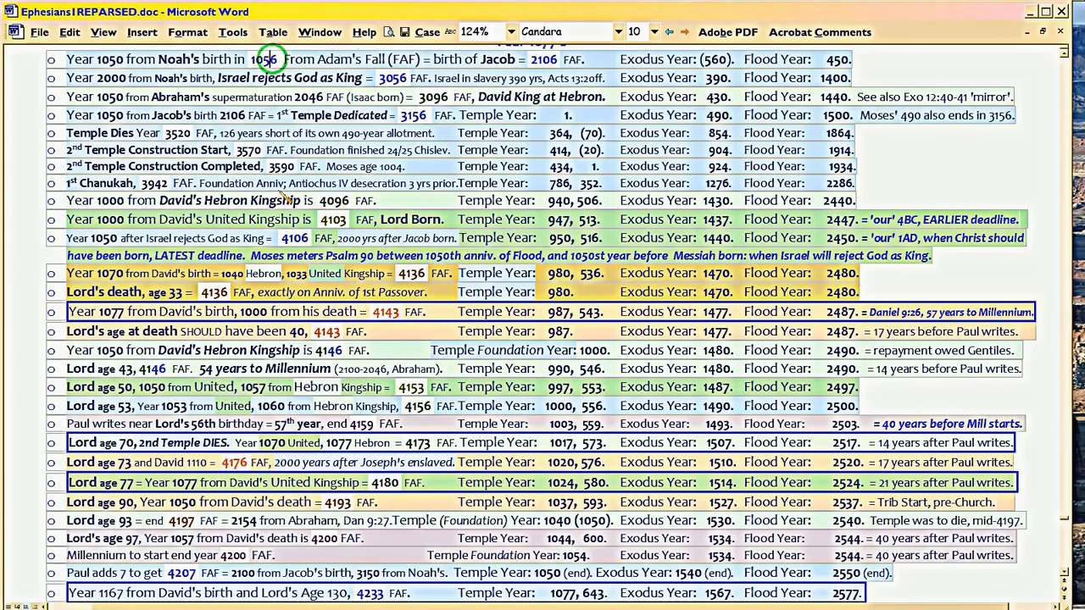
{"action": "mouse_move", "coordinate": [411, 331]}
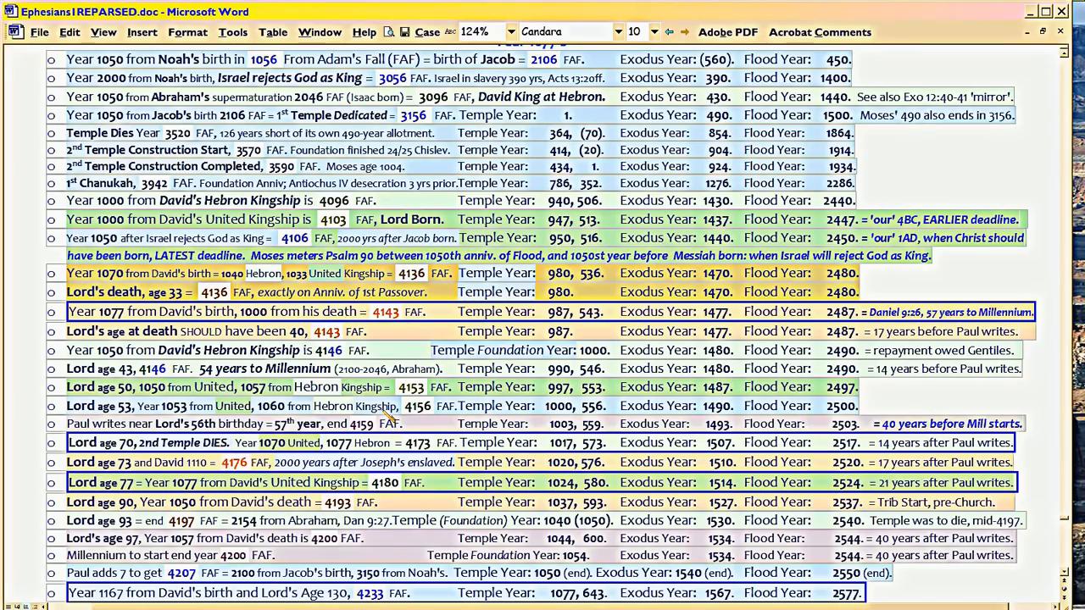
{"action": "mouse_move", "coordinate": [454, 275]}
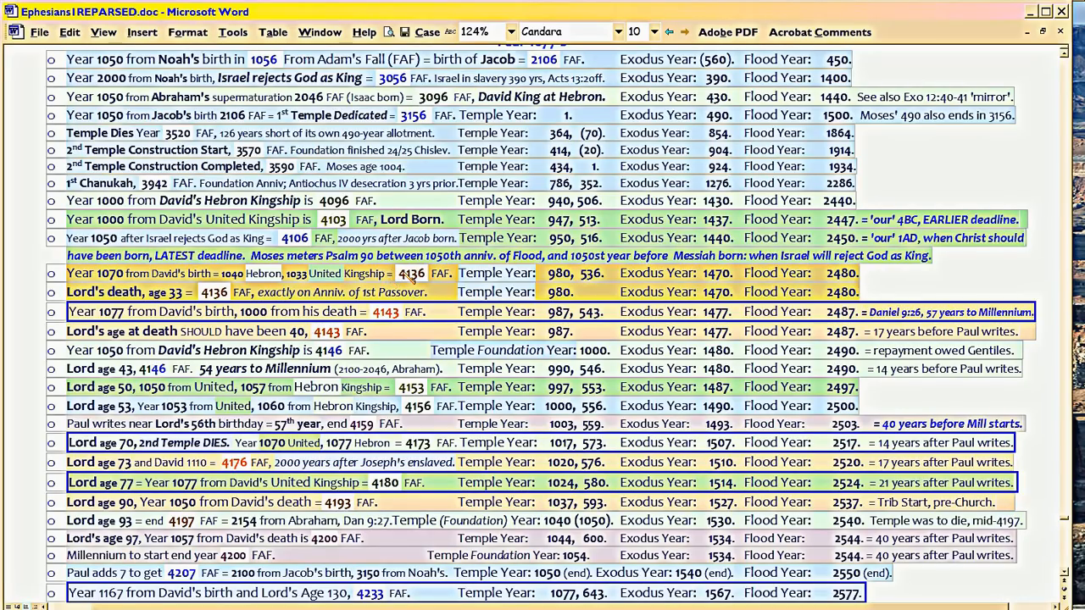
{"action": "mouse_move", "coordinate": [432, 285]}
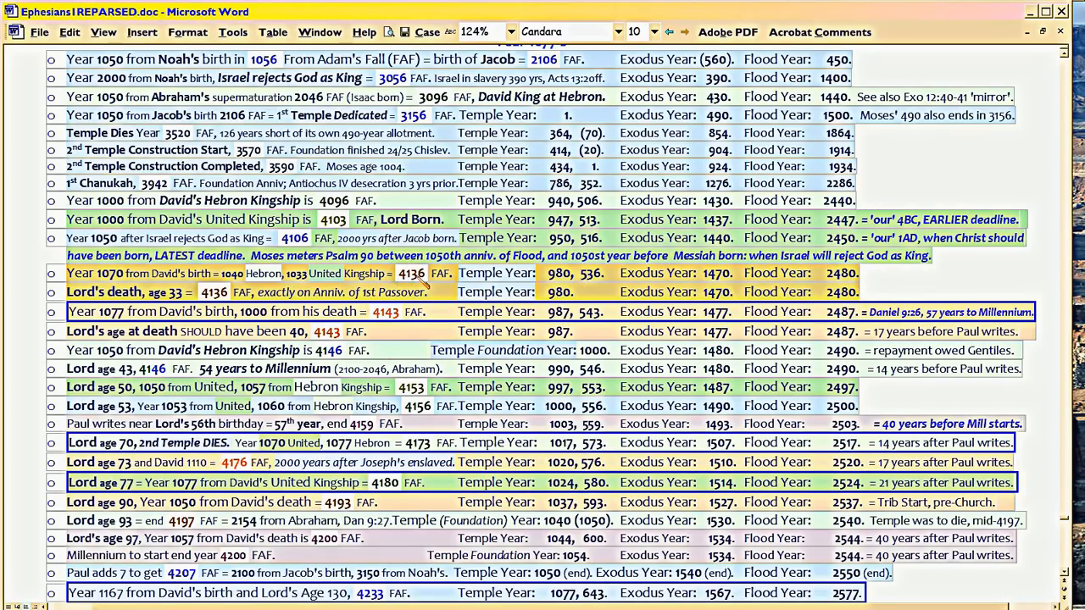
{"action": "left_click", "coordinate": [407, 273]}
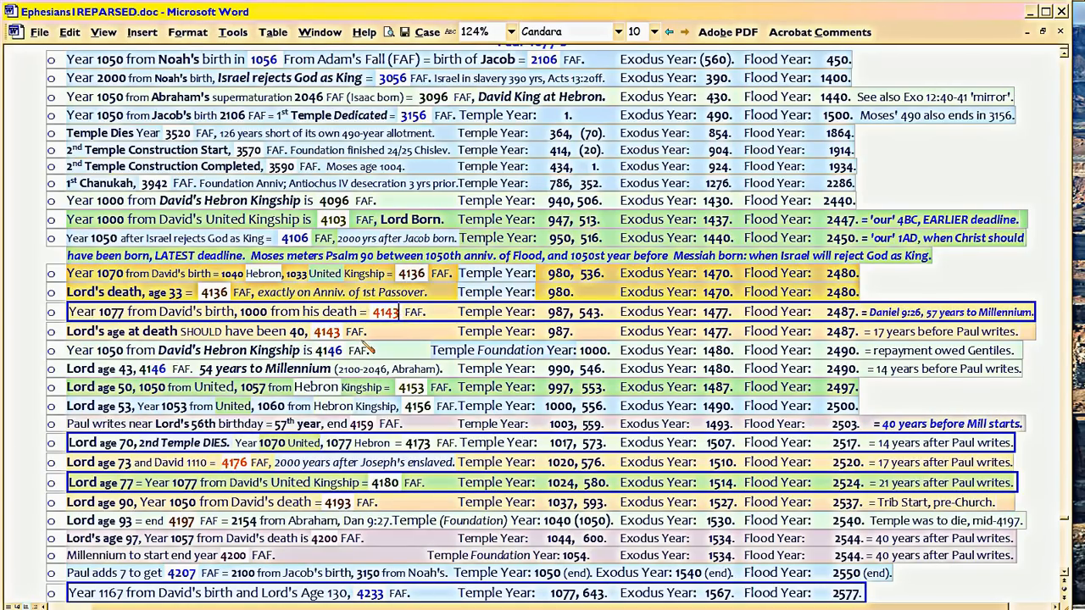
{"action": "mouse_move", "coordinate": [376, 346]}
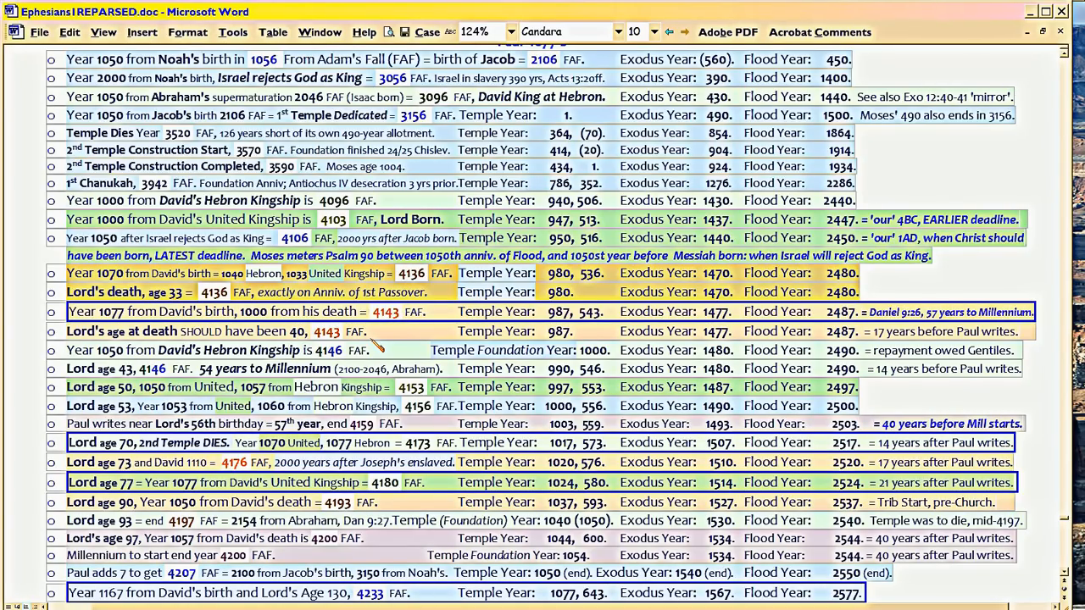
{"action": "mouse_move", "coordinate": [379, 342]}
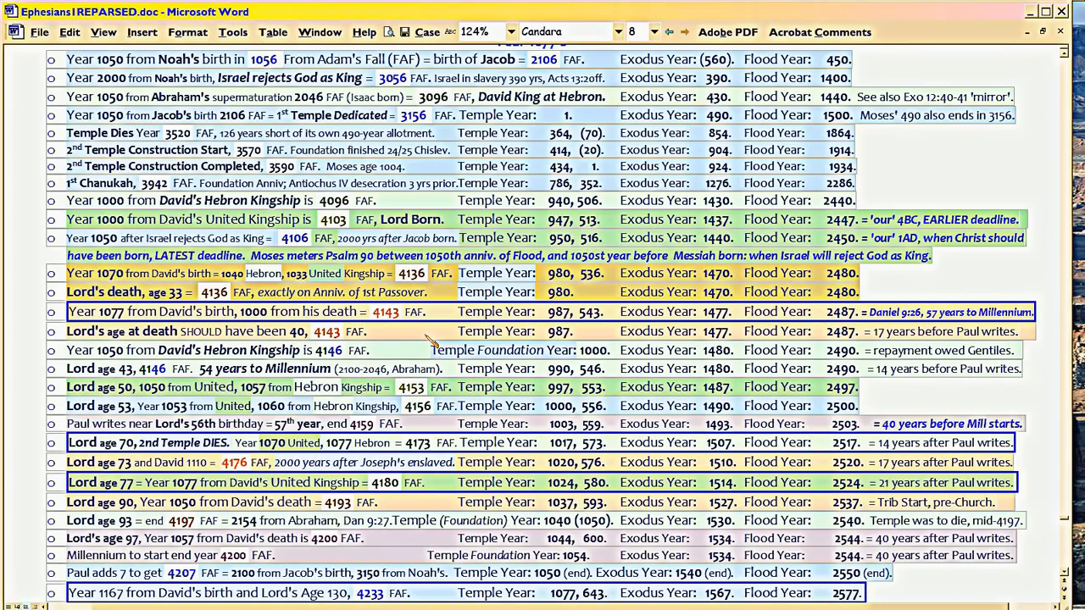
{"action": "mouse_move", "coordinate": [924, 314]}
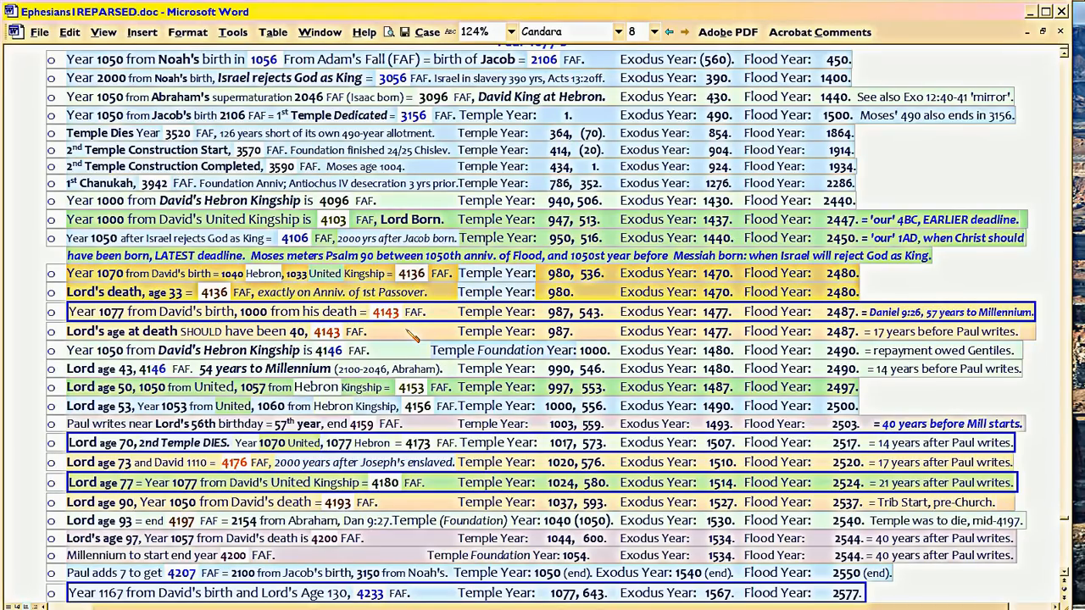
{"action": "mouse_move", "coordinate": [414, 339]}
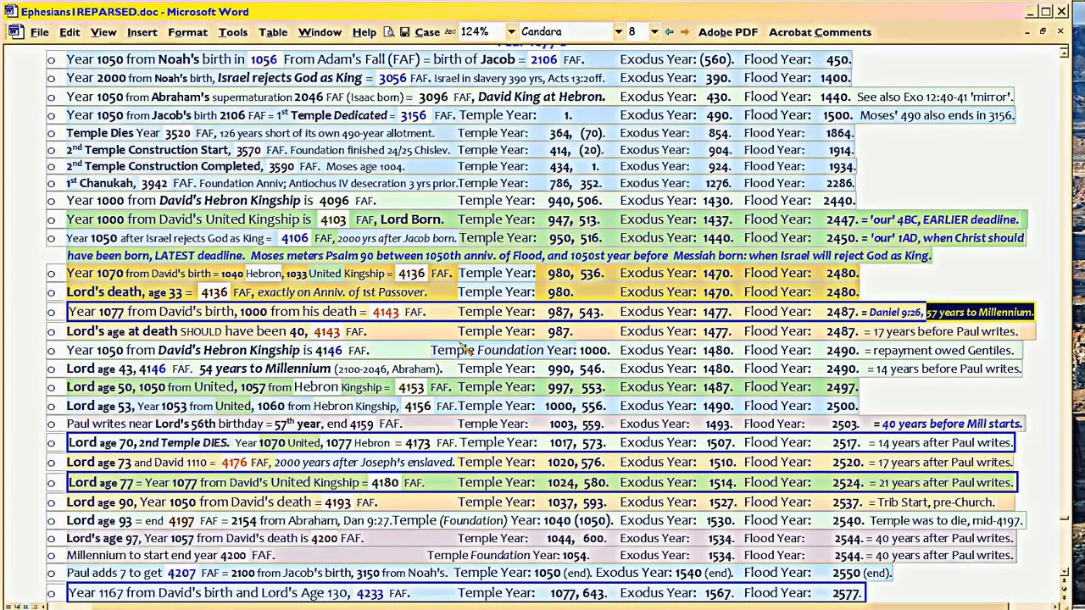
{"action": "mouse_move", "coordinate": [461, 348]}
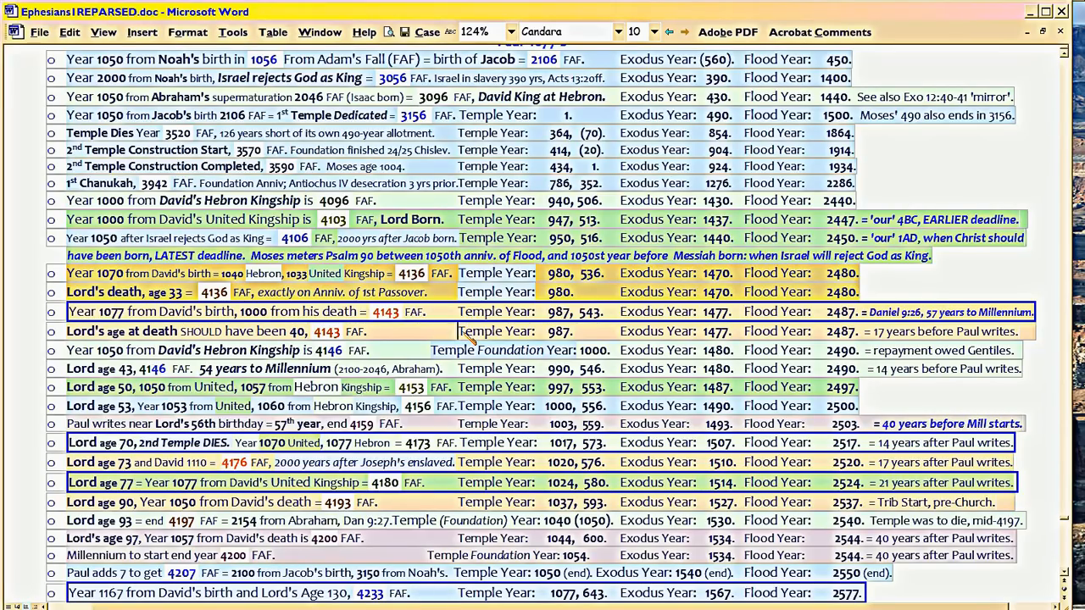
{"action": "double_click", "coordinate": [495, 331]}
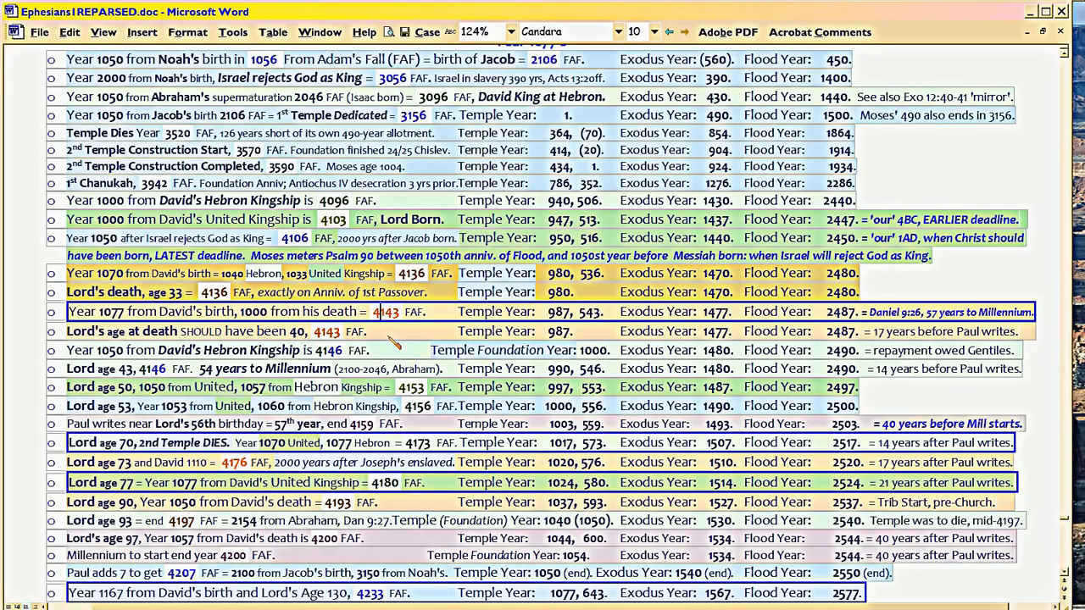
{"action": "mouse_move", "coordinate": [393, 342]}
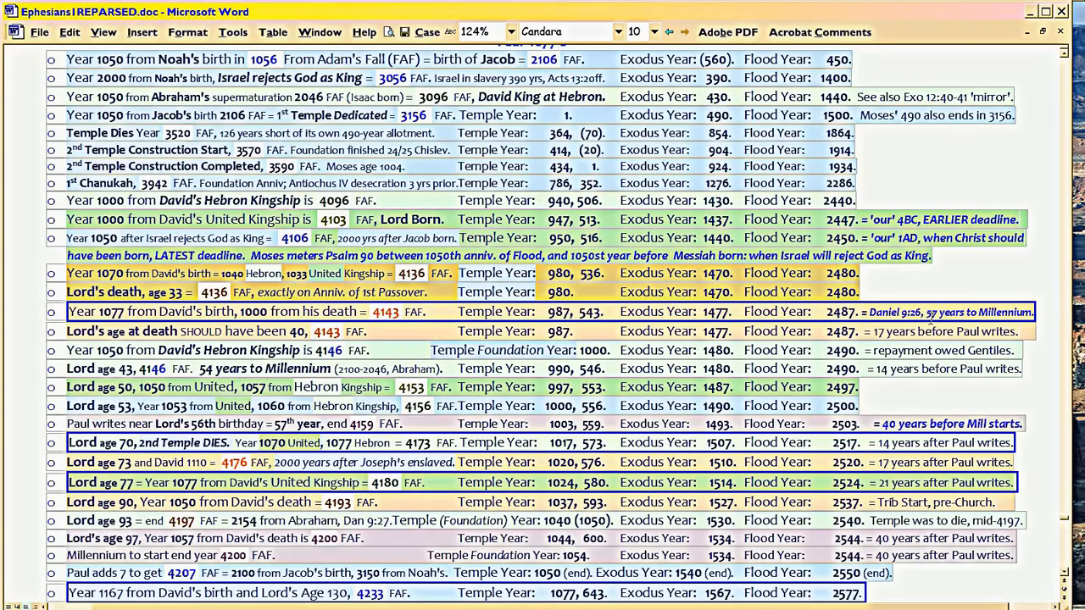
{"action": "left_click_drag", "start_coordinate": [927, 312], "coordinate": [1034, 312]}
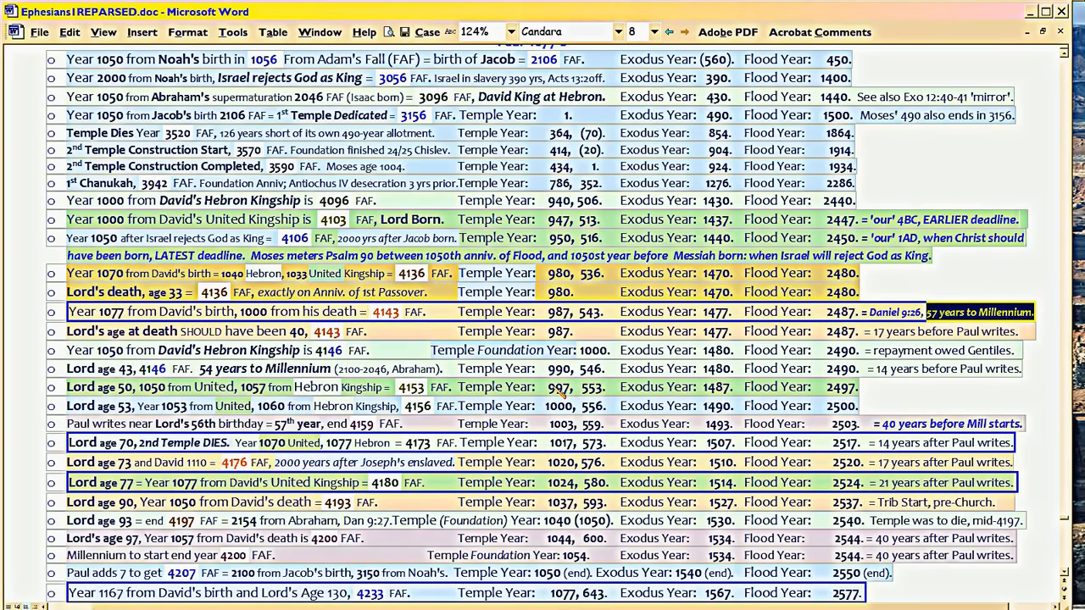
{"action": "mouse_move", "coordinate": [410, 342]}
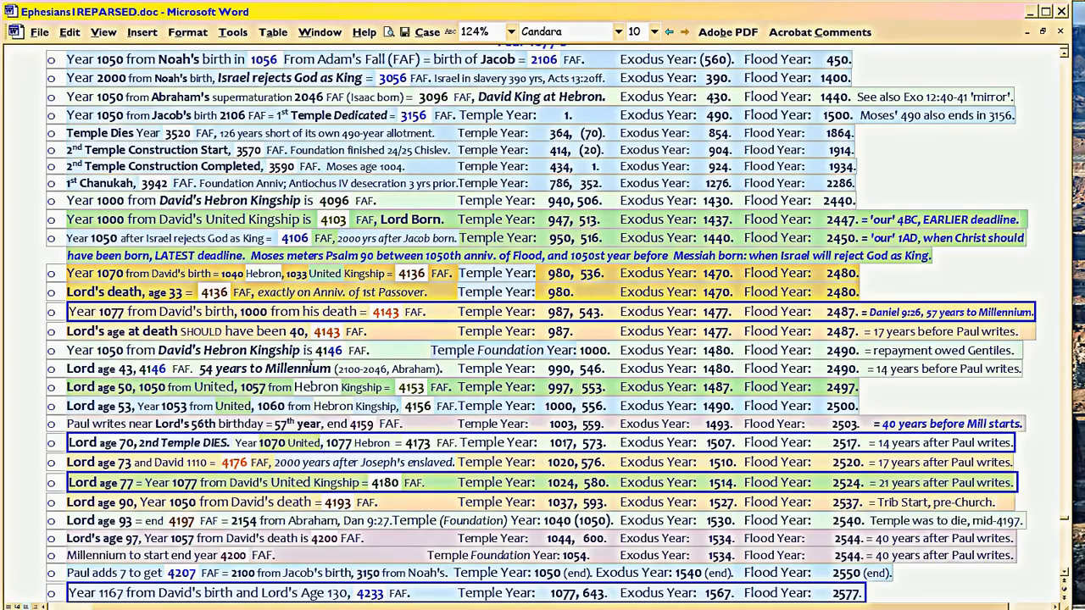
{"action": "mouse_move", "coordinate": [950, 339]}
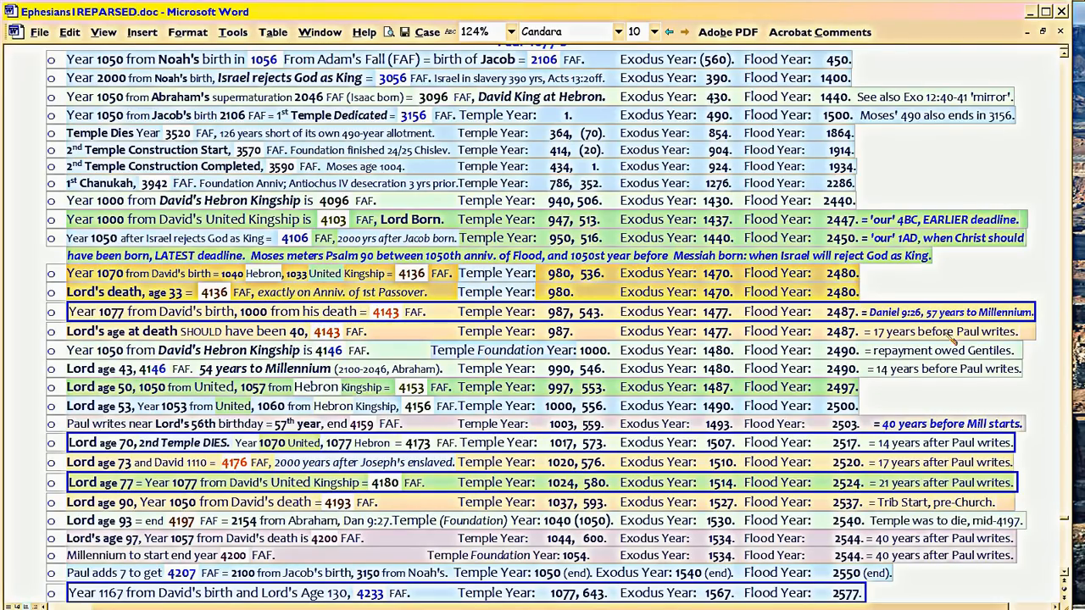
{"action": "double_click", "coordinate": [975, 311]}
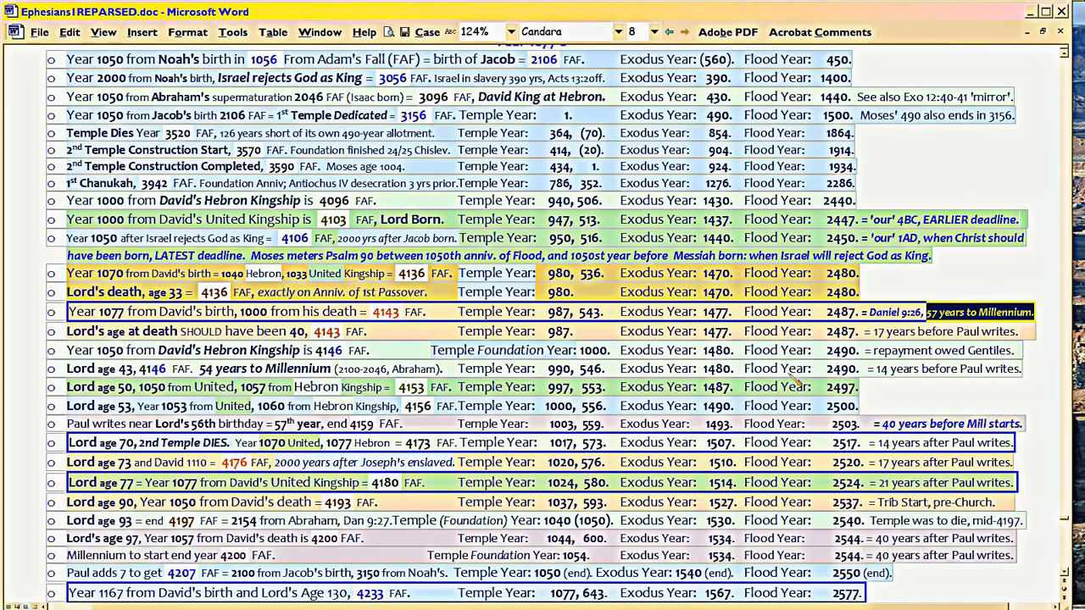
{"action": "mouse_move", "coordinate": [885, 343]}
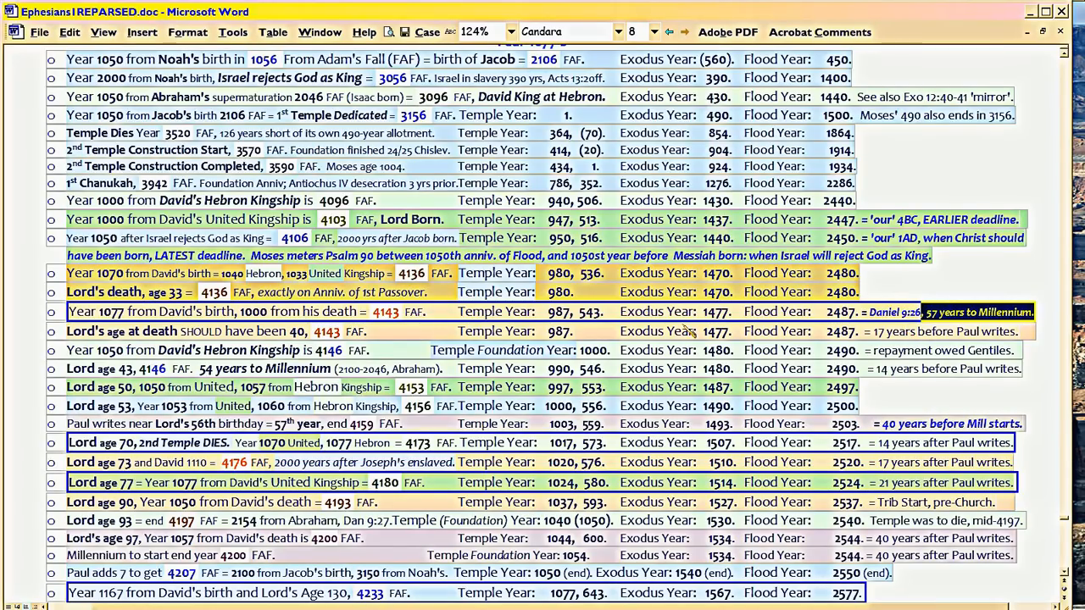
{"action": "mouse_move", "coordinate": [365, 343]}
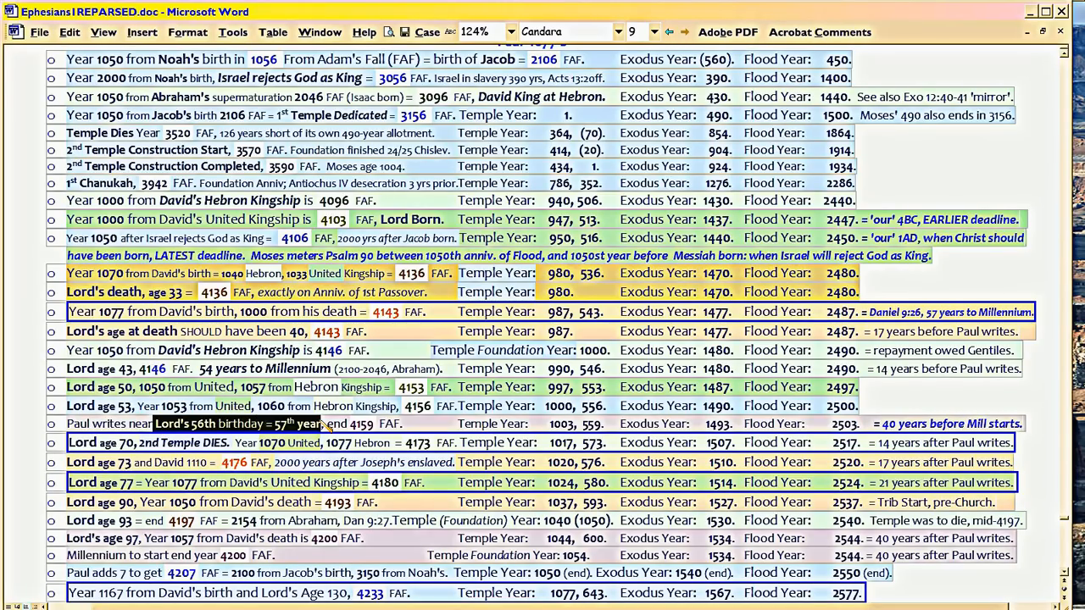
{"action": "mouse_move", "coordinate": [415, 427]}
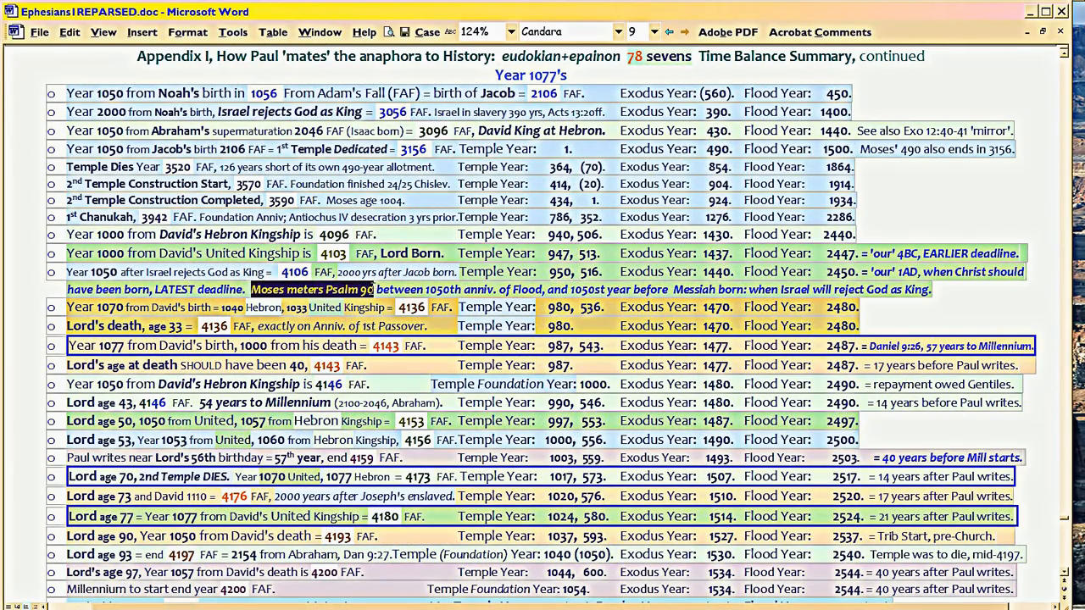
{"action": "mouse_move", "coordinate": [382, 370]}
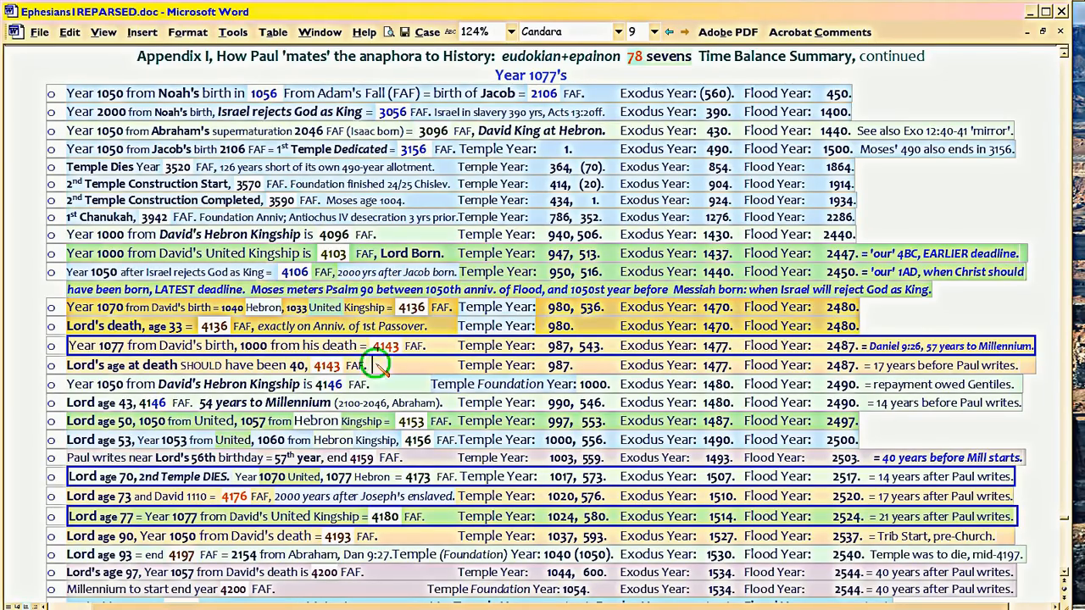
{"action": "scroll", "scroll_direction": "down", "scroll_amount": 3}
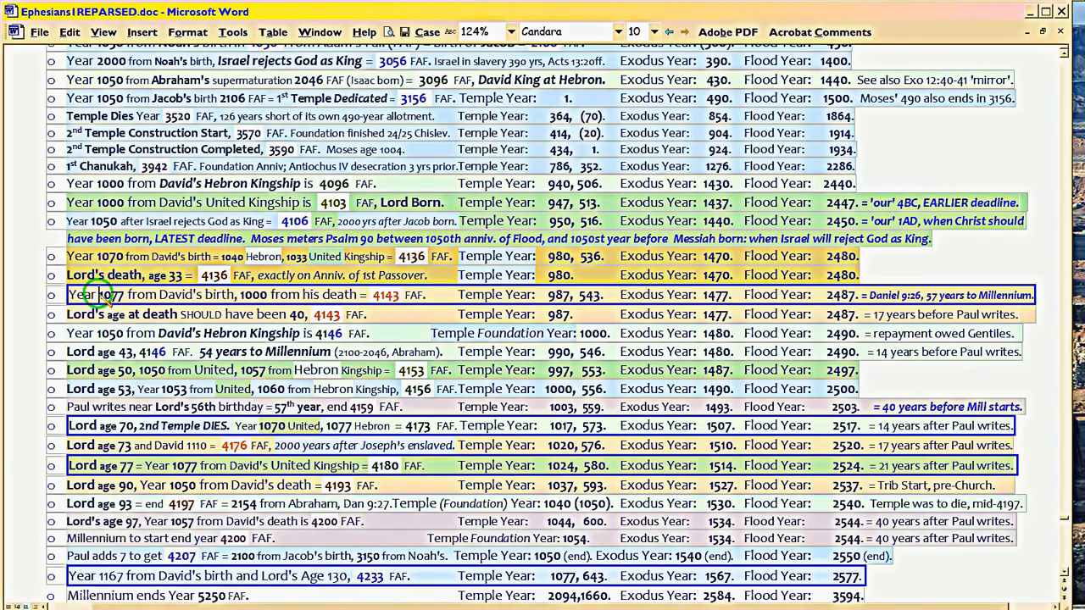
{"action": "double_click", "coordinate": [112, 295]}
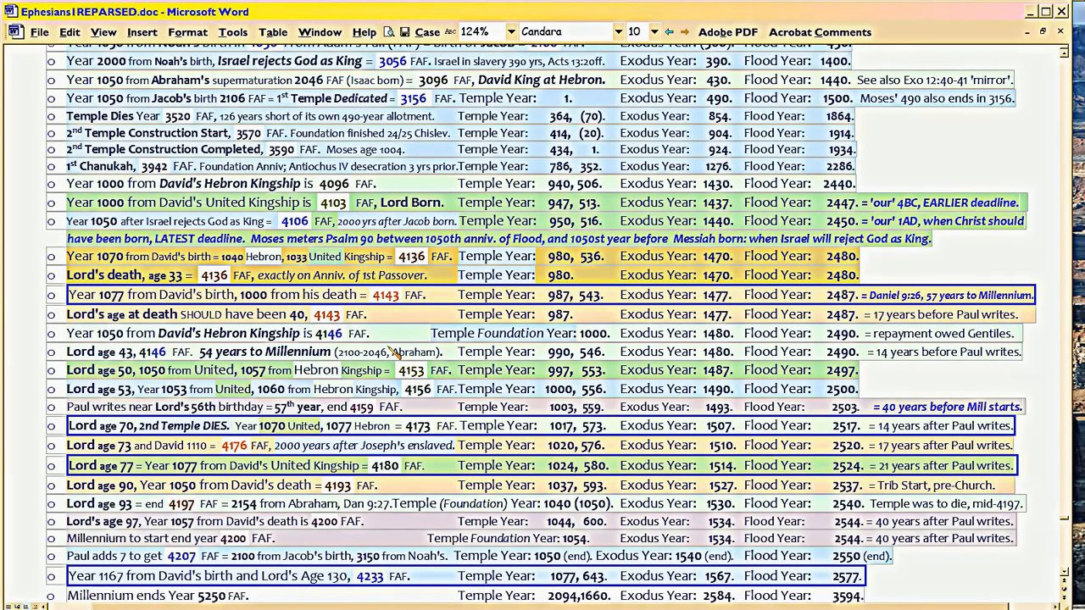
{"action": "mouse_move", "coordinate": [393, 323]}
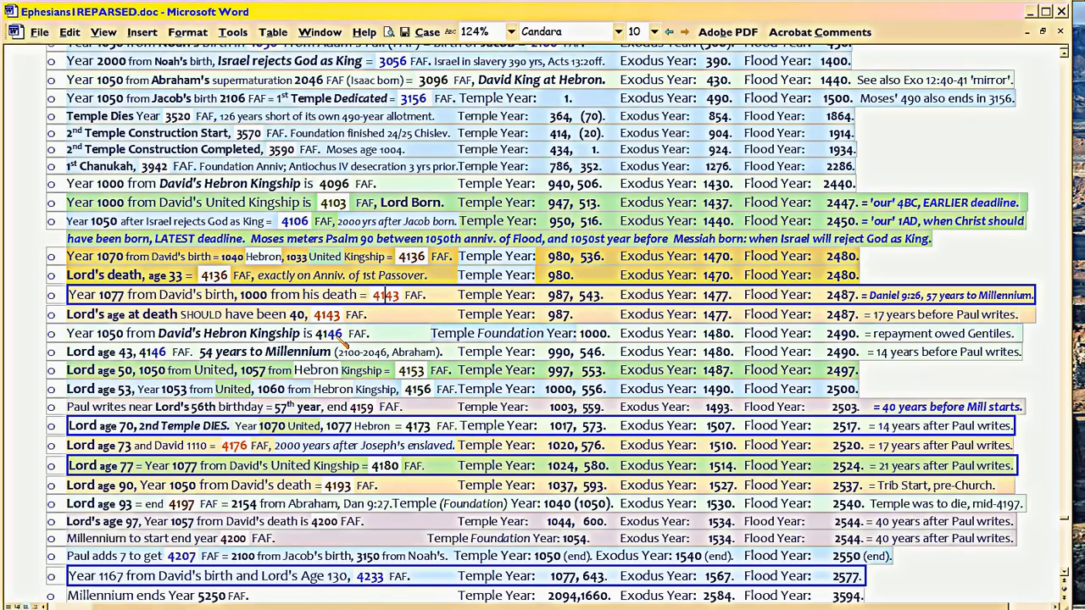
{"action": "mouse_move", "coordinate": [342, 342]}
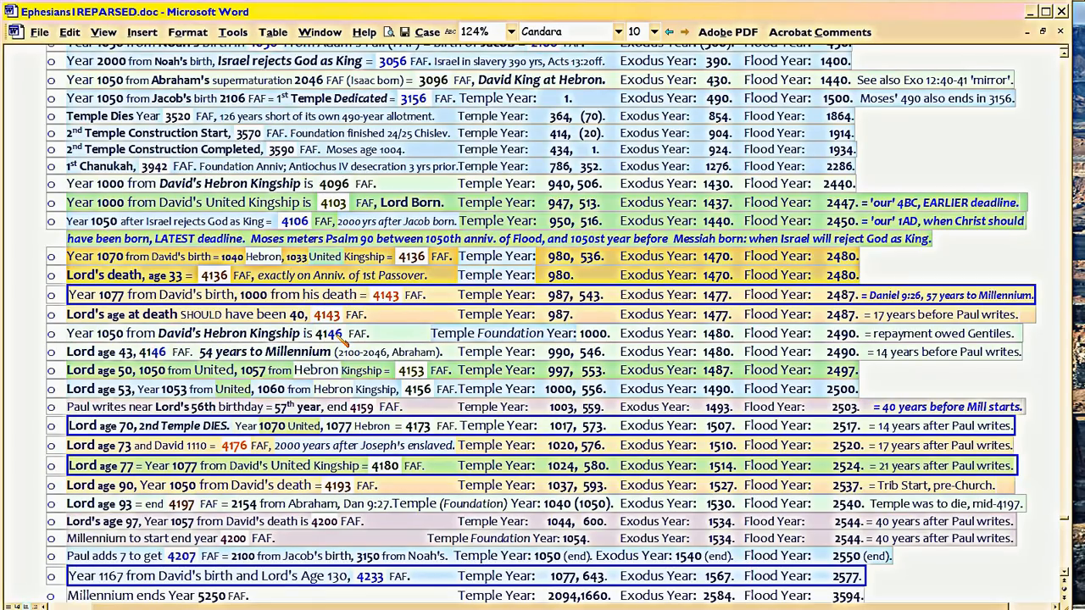
{"action": "left_click", "coordinate": [383, 295]}
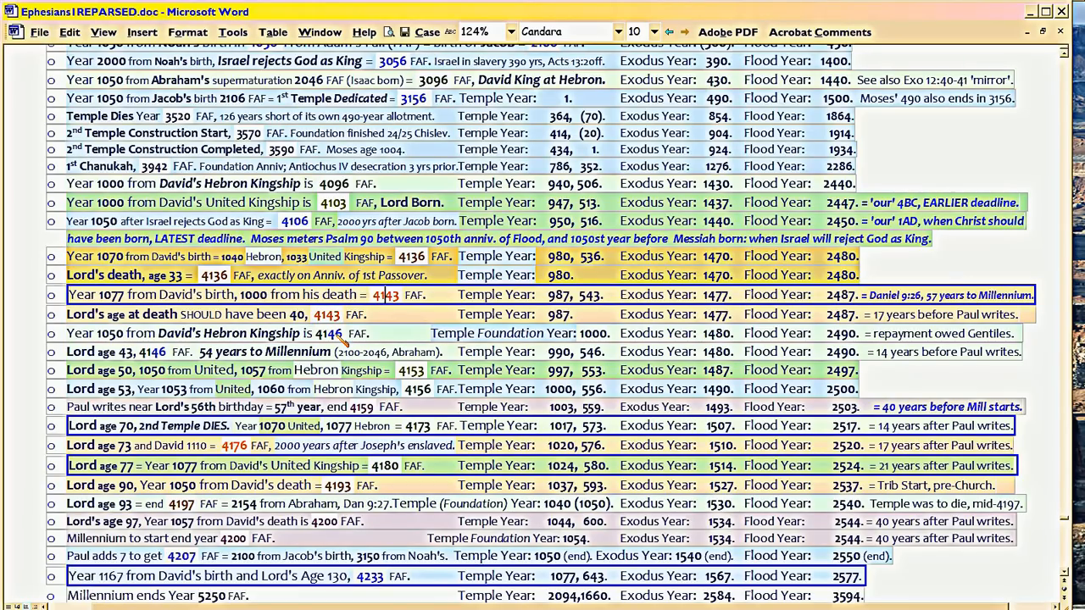
{"action": "mouse_move", "coordinate": [376, 346]}
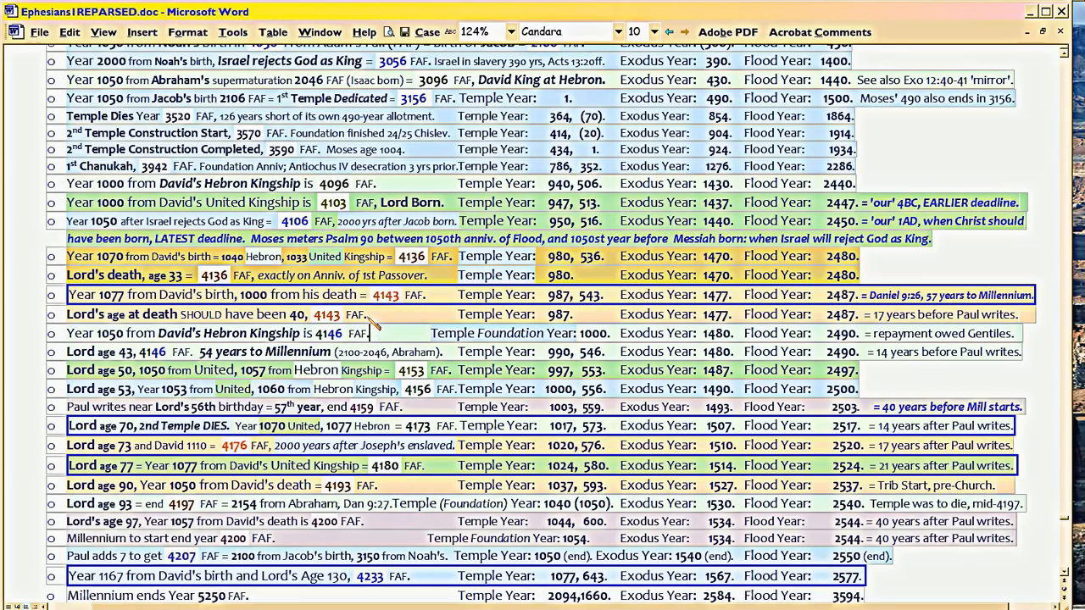
{"action": "mouse_move", "coordinate": [371, 325]}
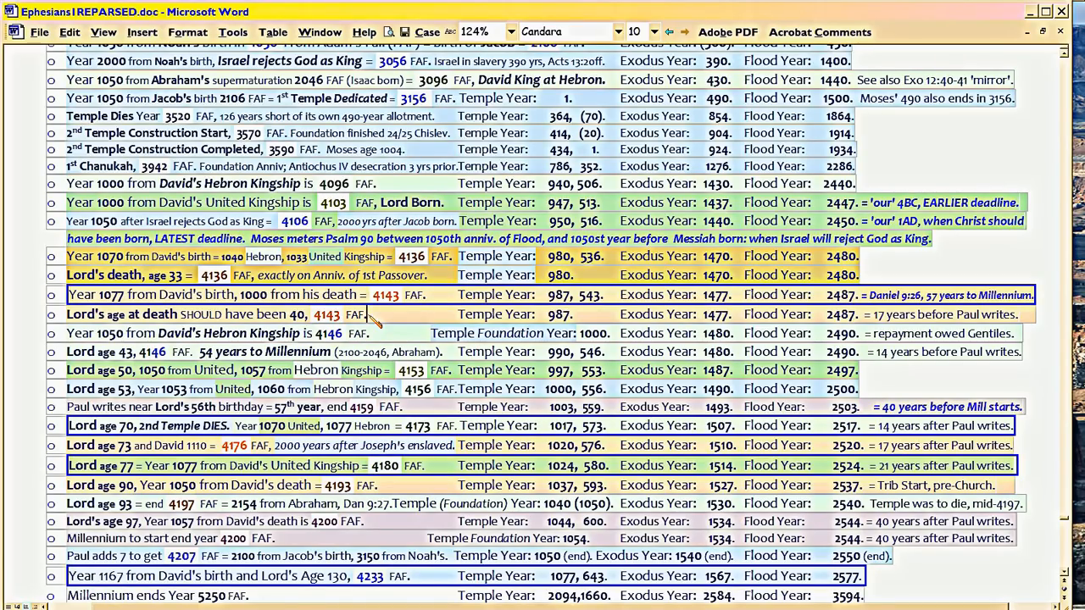
{"action": "mouse_move", "coordinate": [618, 432]}
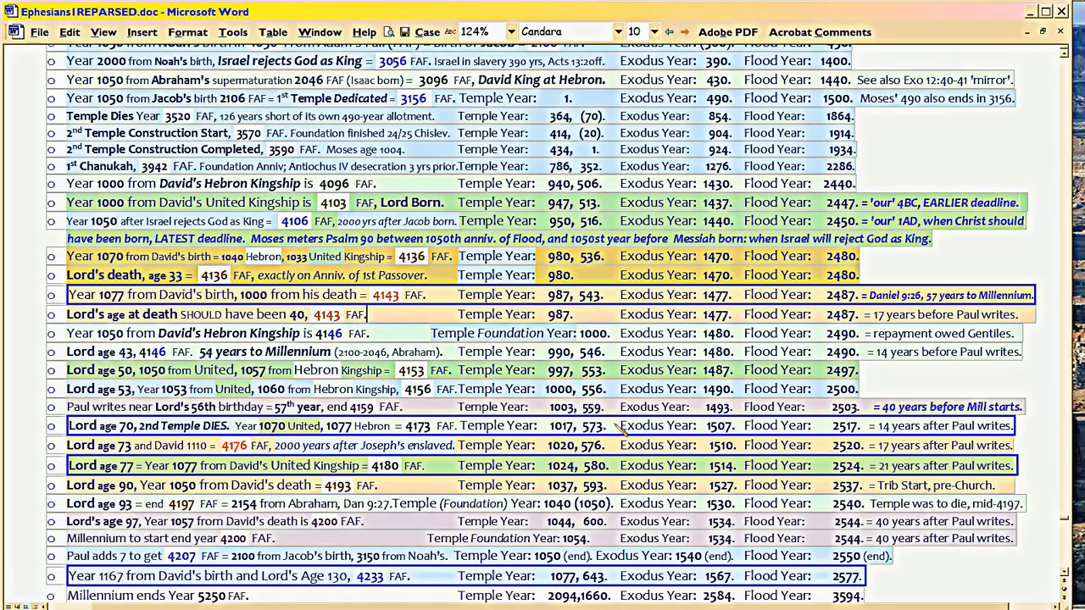
{"action": "mouse_move", "coordinate": [878, 415]}
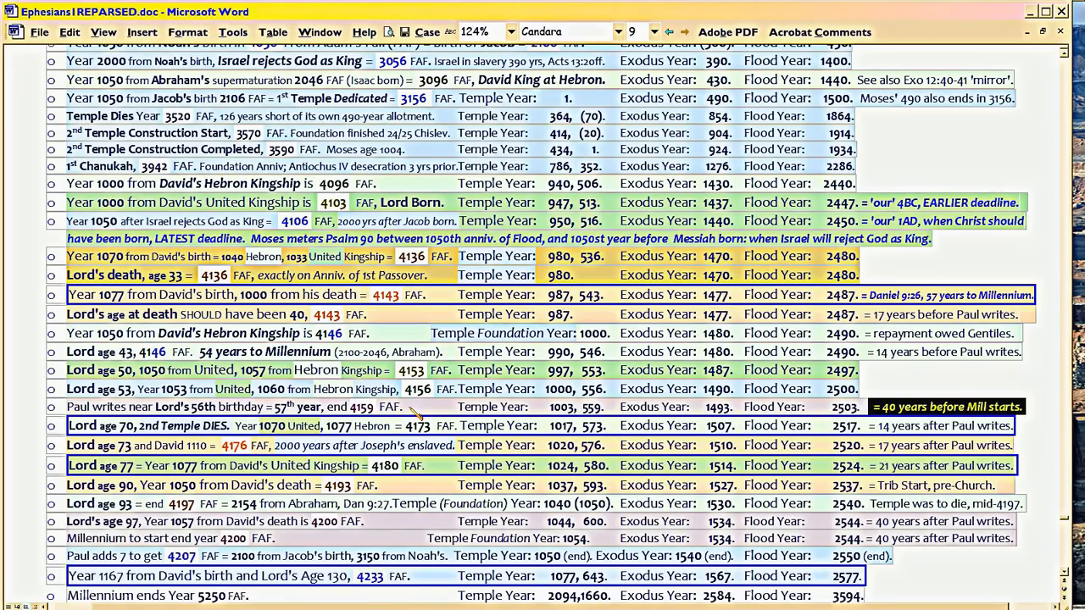
{"action": "mouse_move", "coordinate": [161, 405]}
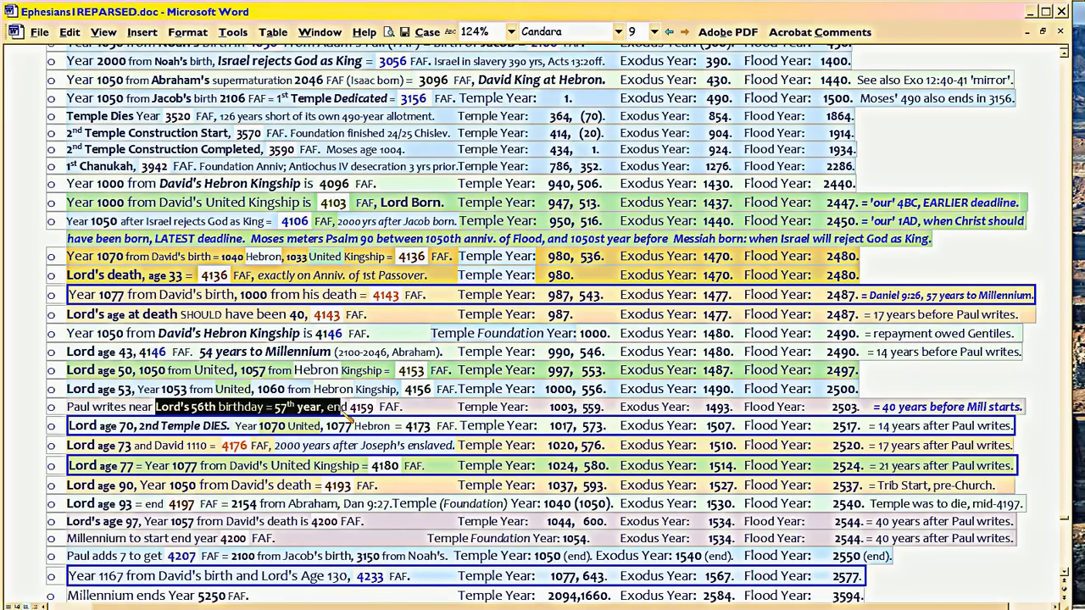
{"action": "mouse_move", "coordinate": [872, 408]}
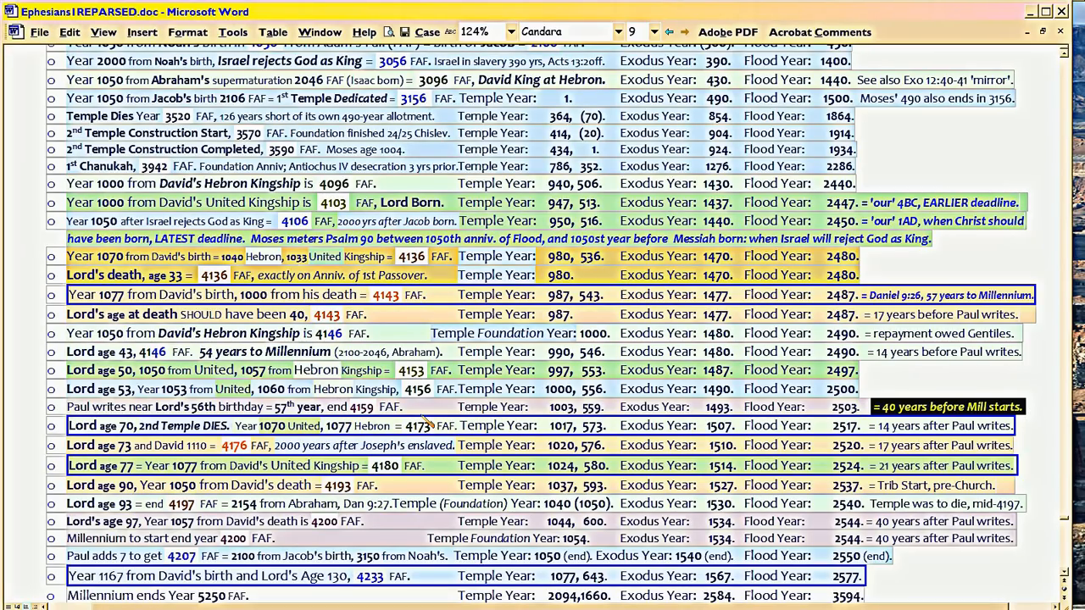
{"action": "mouse_move", "coordinate": [427, 421]}
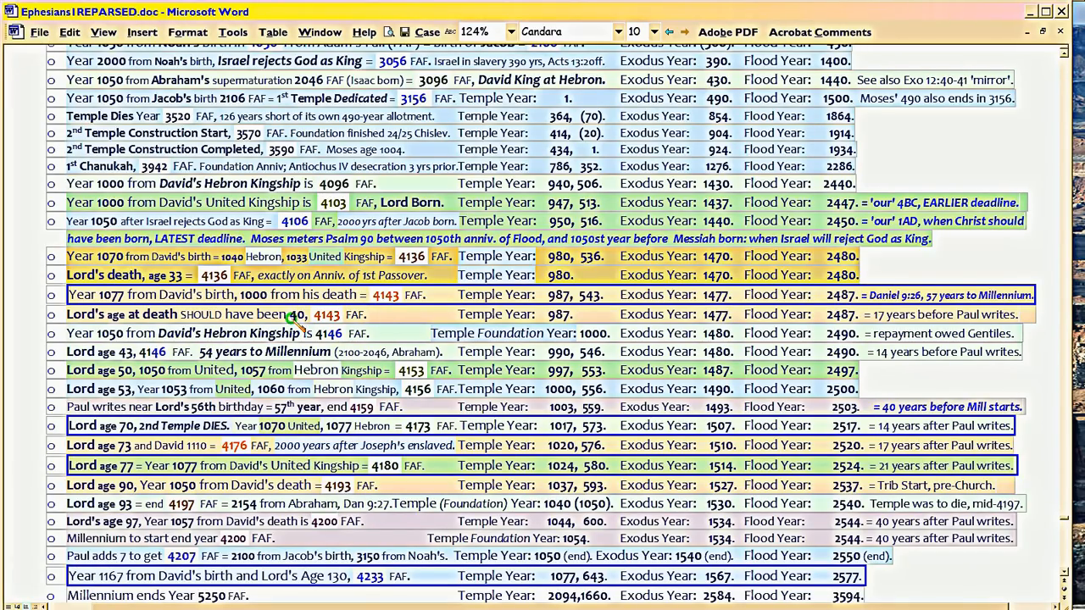
{"action": "double_click", "coordinate": [295, 314]}
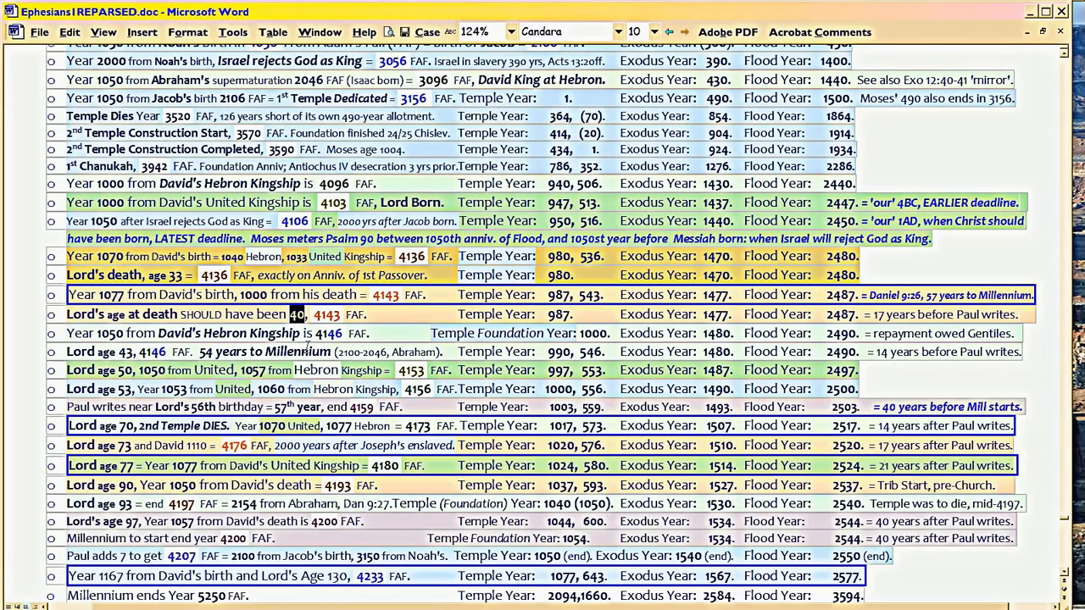
{"action": "mouse_move", "coordinate": [373, 320]}
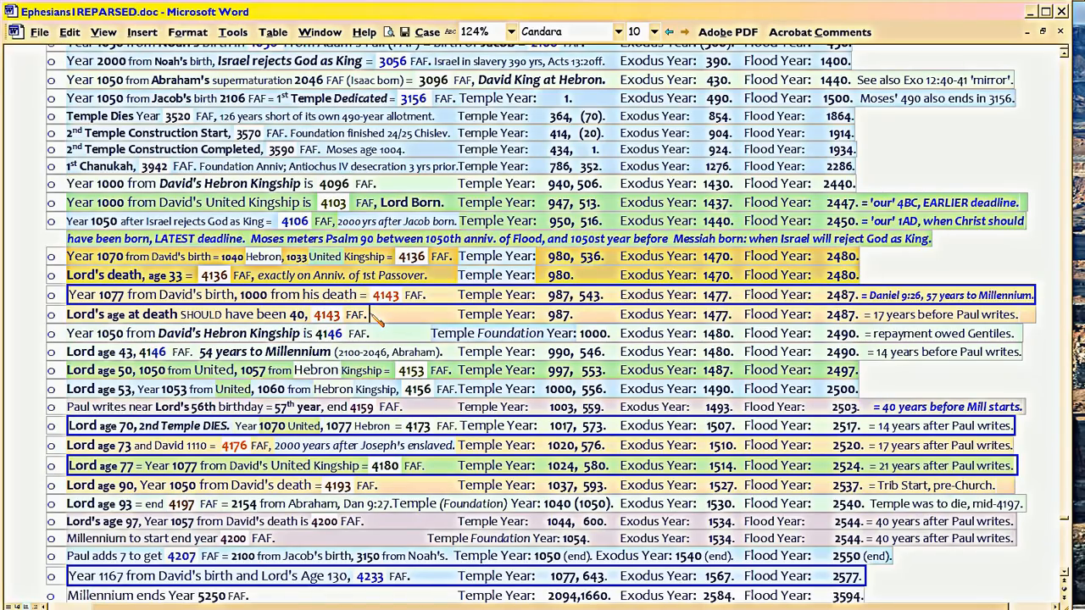
{"action": "mouse_move", "coordinate": [373, 322]}
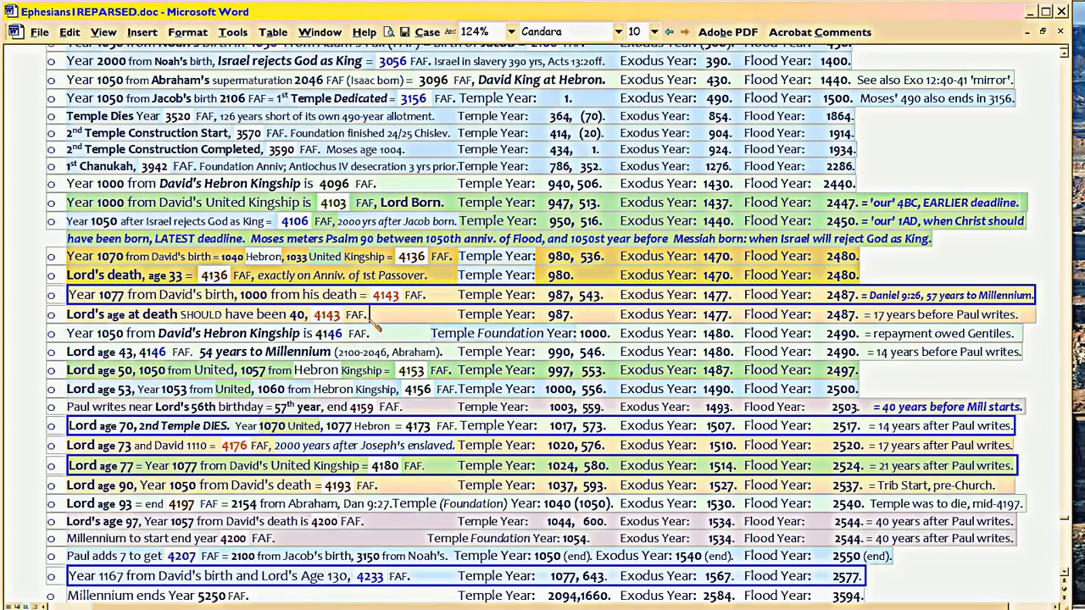
{"action": "mouse_move", "coordinate": [339, 330]}
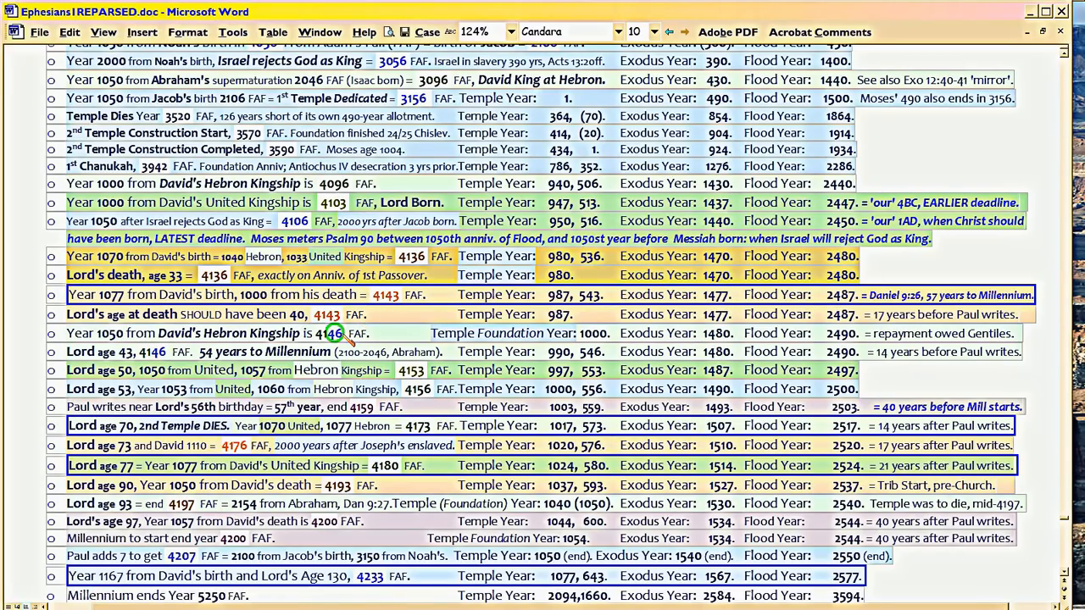
{"action": "mouse_move", "coordinate": [206, 387]}
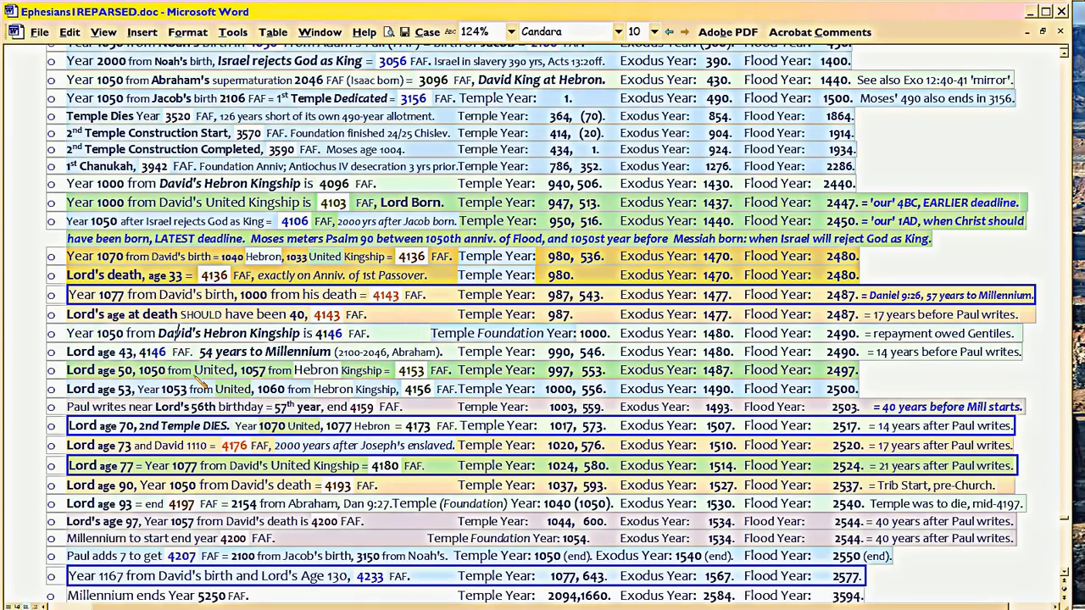
{"action": "mouse_move", "coordinate": [288, 360]}
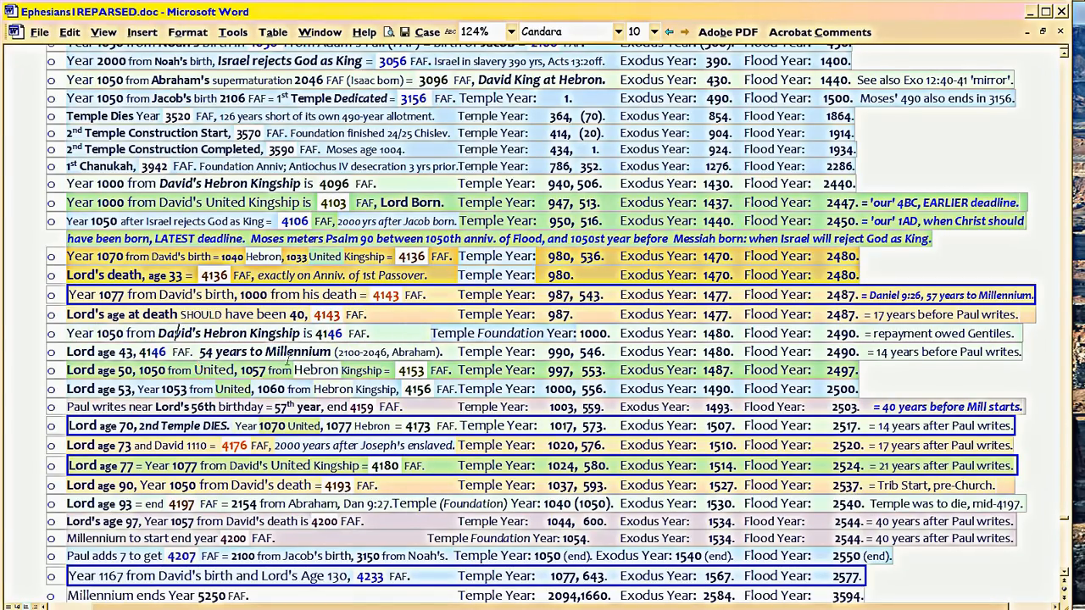
{"action": "mouse_move", "coordinate": [410, 420]}
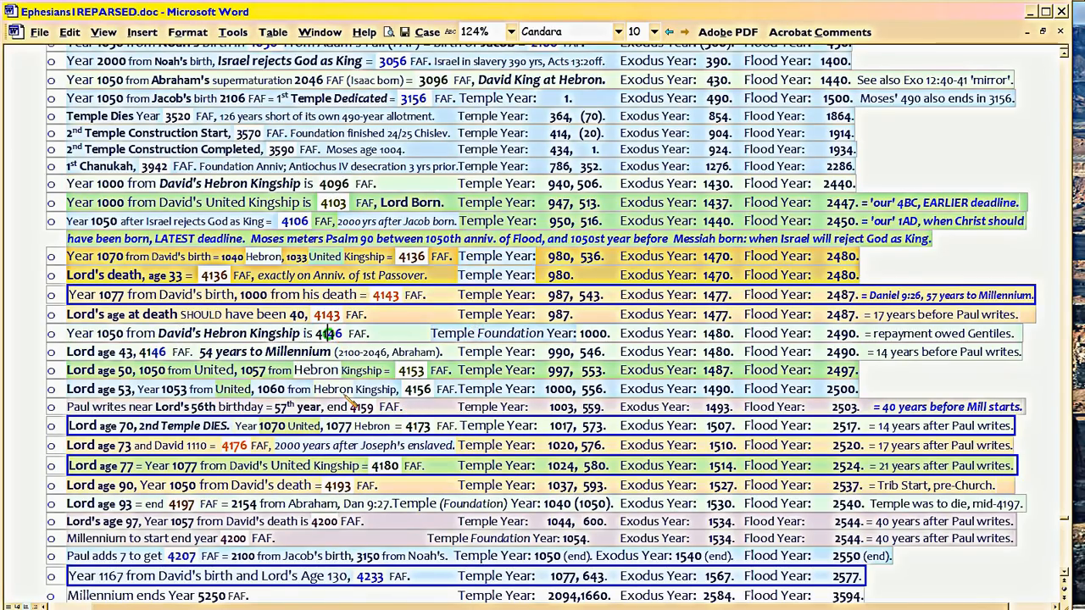
{"action": "mouse_move", "coordinate": [342, 404]}
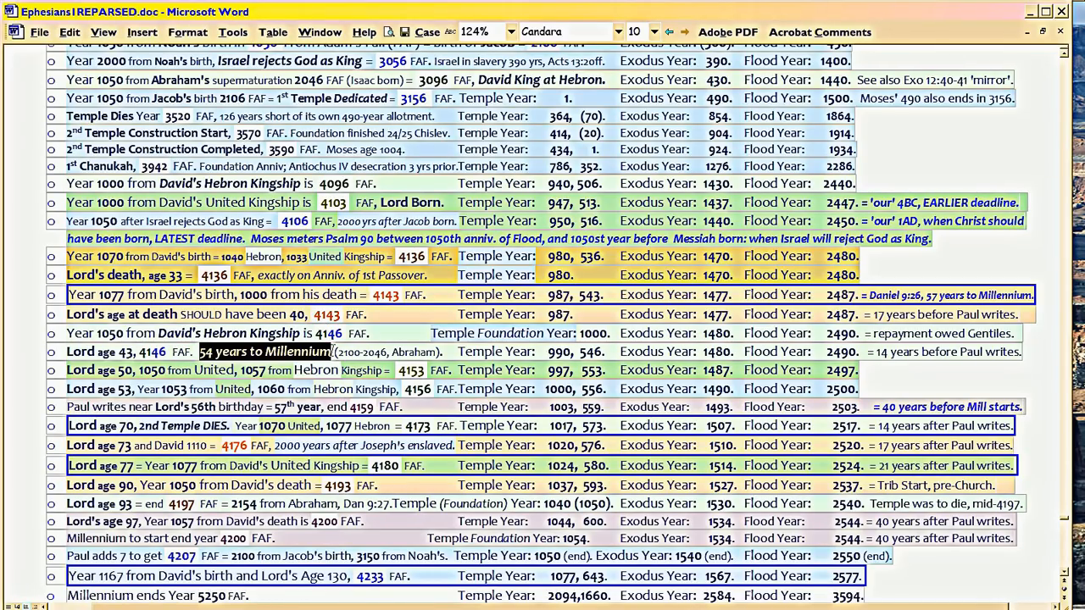
{"action": "mouse_move", "coordinate": [342, 390]}
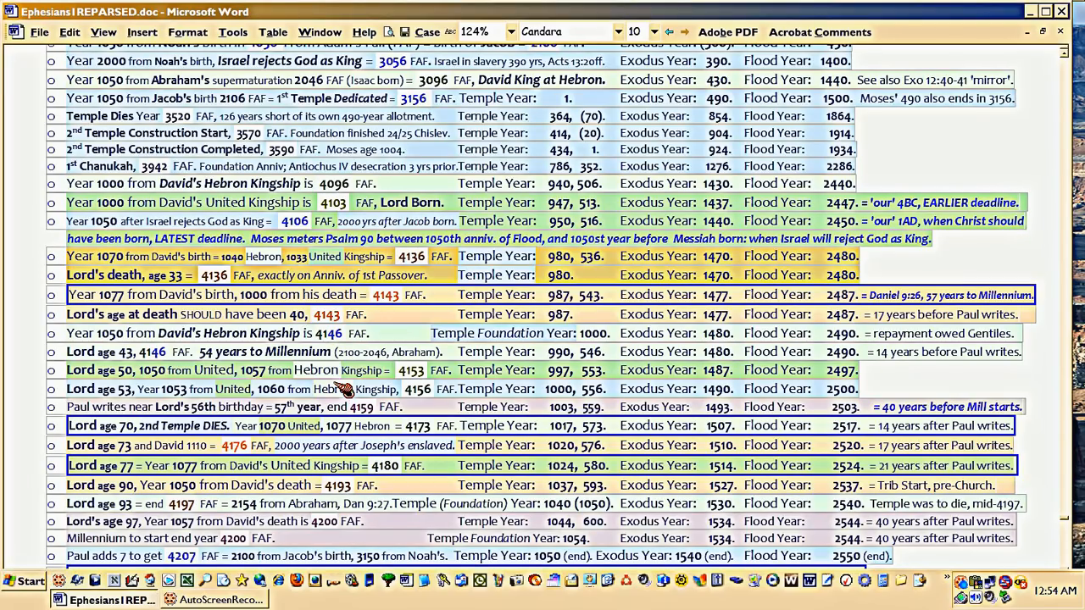
{"action": "left_click", "coordinate": [30, 582]}
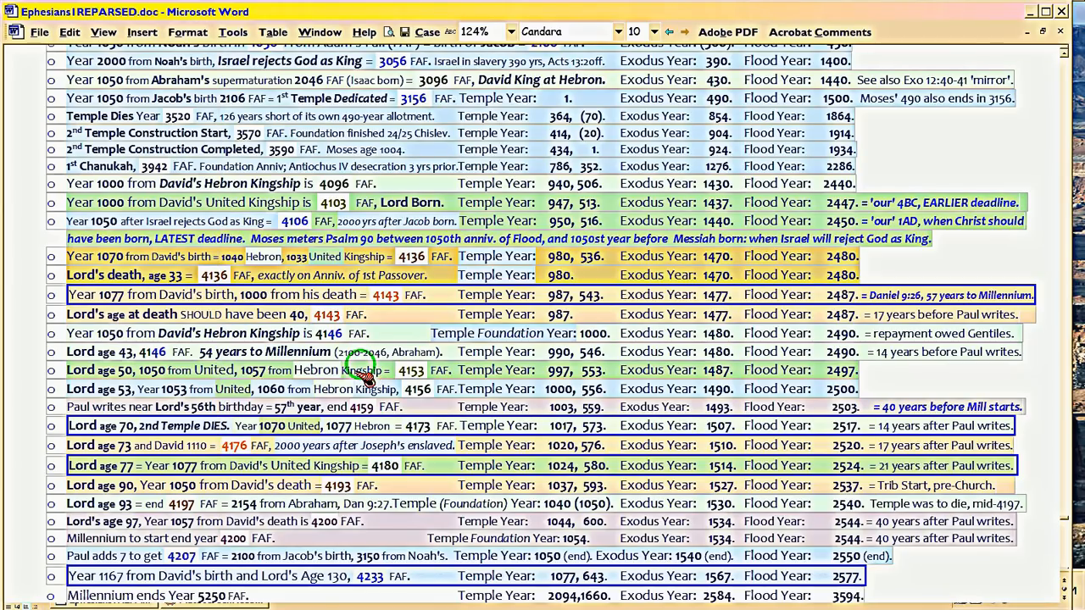
{"action": "double_click", "coordinate": [263, 351]}
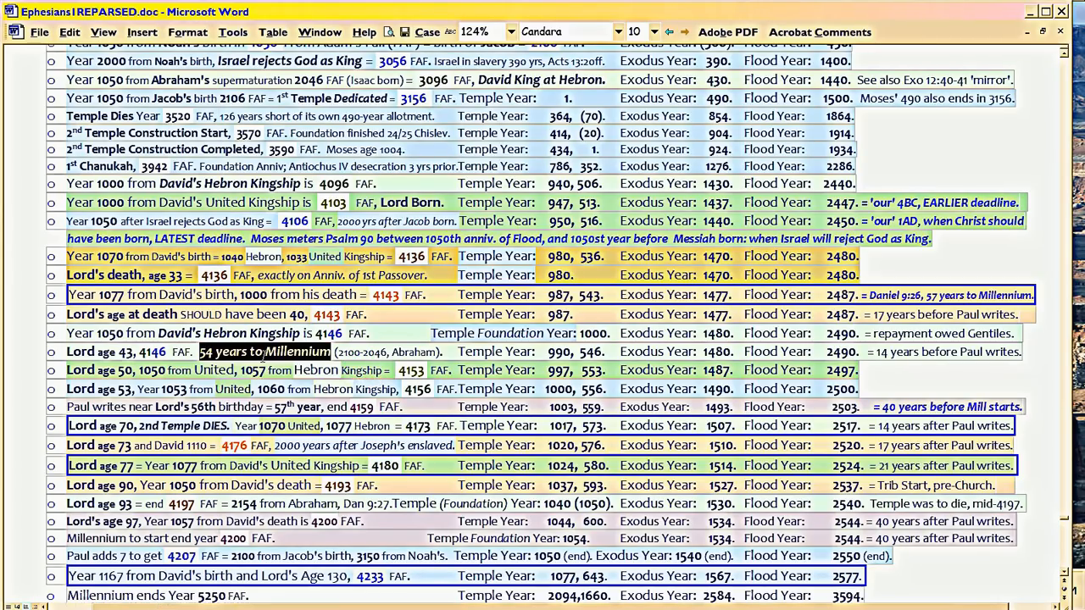